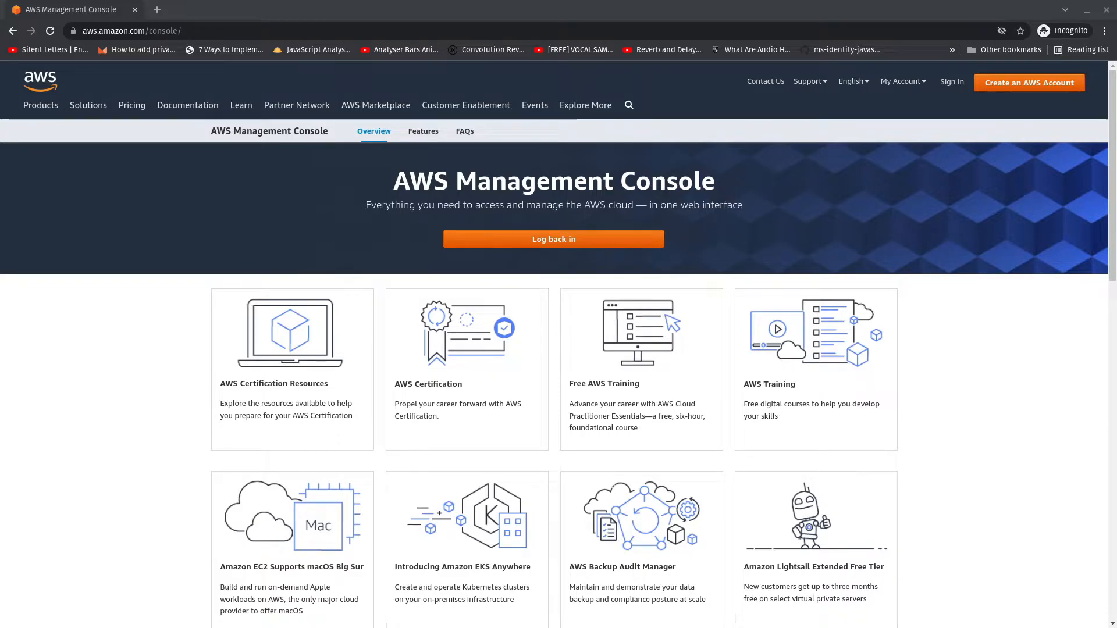
{"action": "mouse_move", "coordinate": [131, 105]}
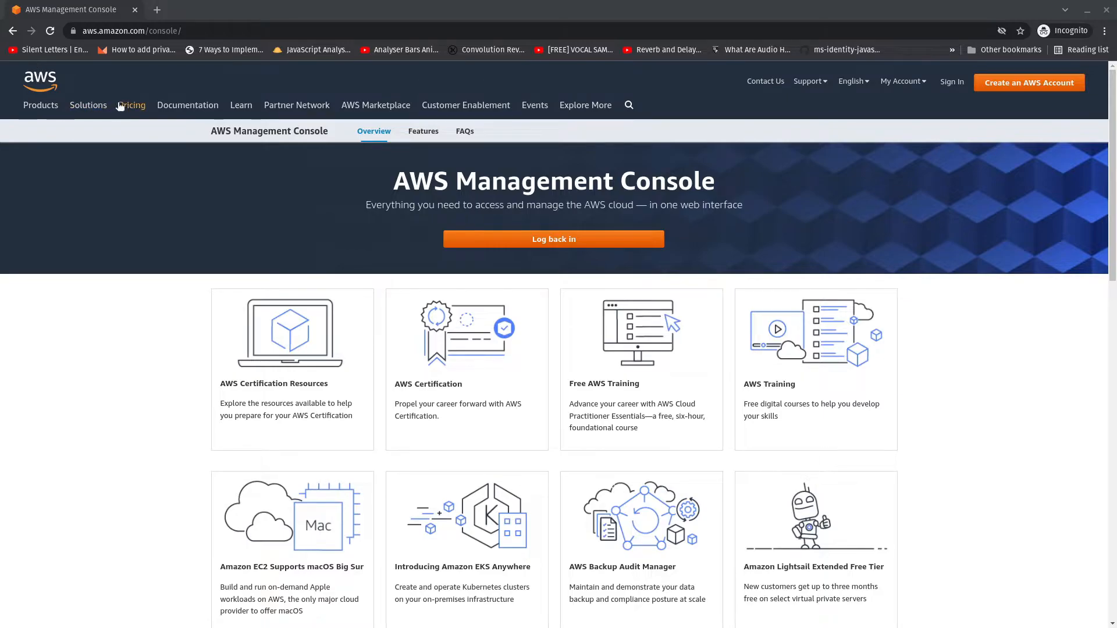
{"action": "mouse_move", "coordinate": [1048, 106]}
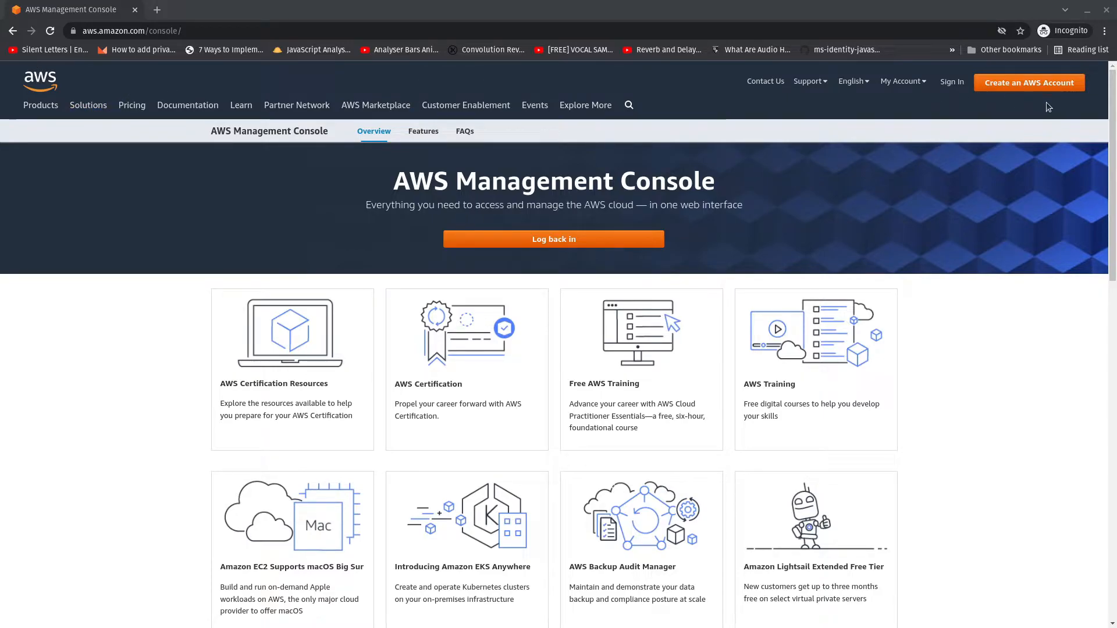
{"action": "mouse_move", "coordinate": [1029, 83]}
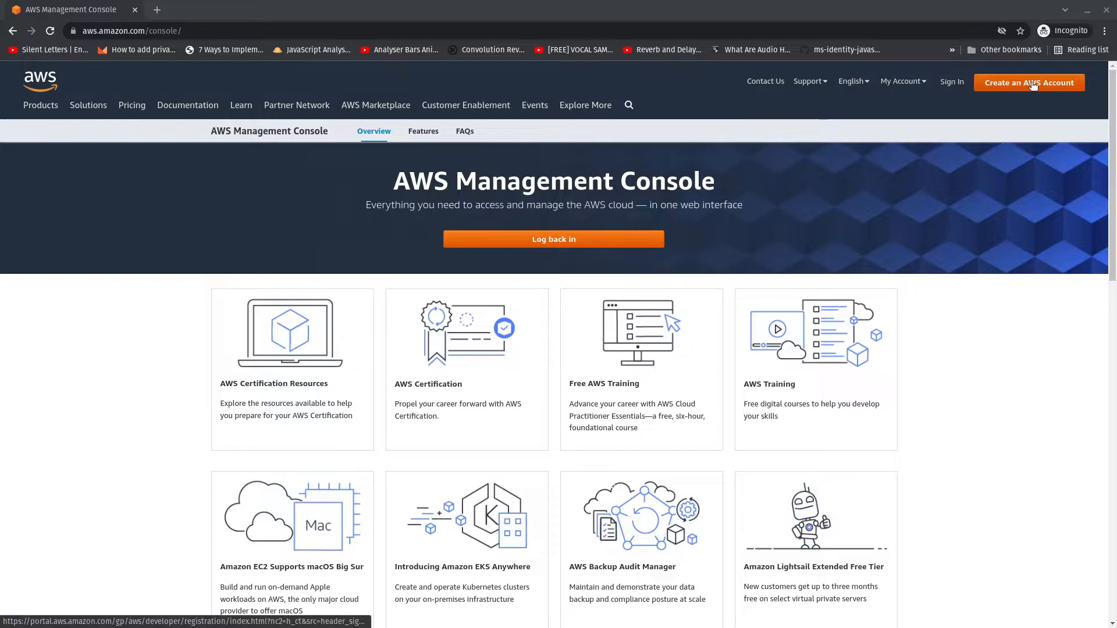
Choose Create an AWS Account from the console landing page to open the sign-up form.
{"action": "left_click", "coordinate": [1029, 83]}
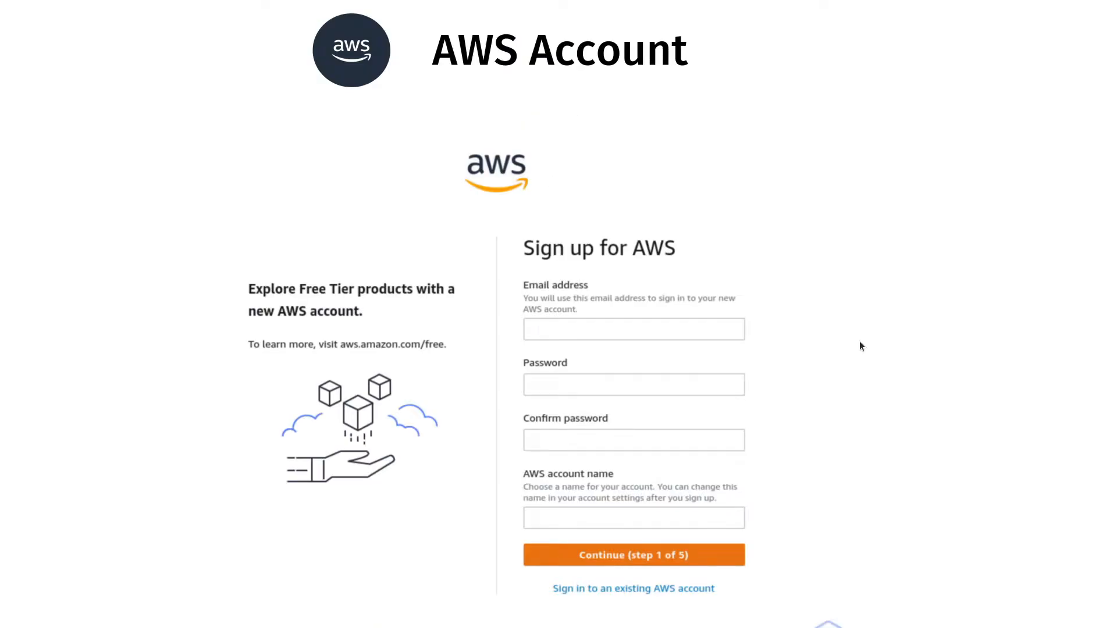
Complete the account details, contact, billing and phone verification sign-up stages, submitting the verification code.
{"action": "left_click", "coordinate": [632, 556]}
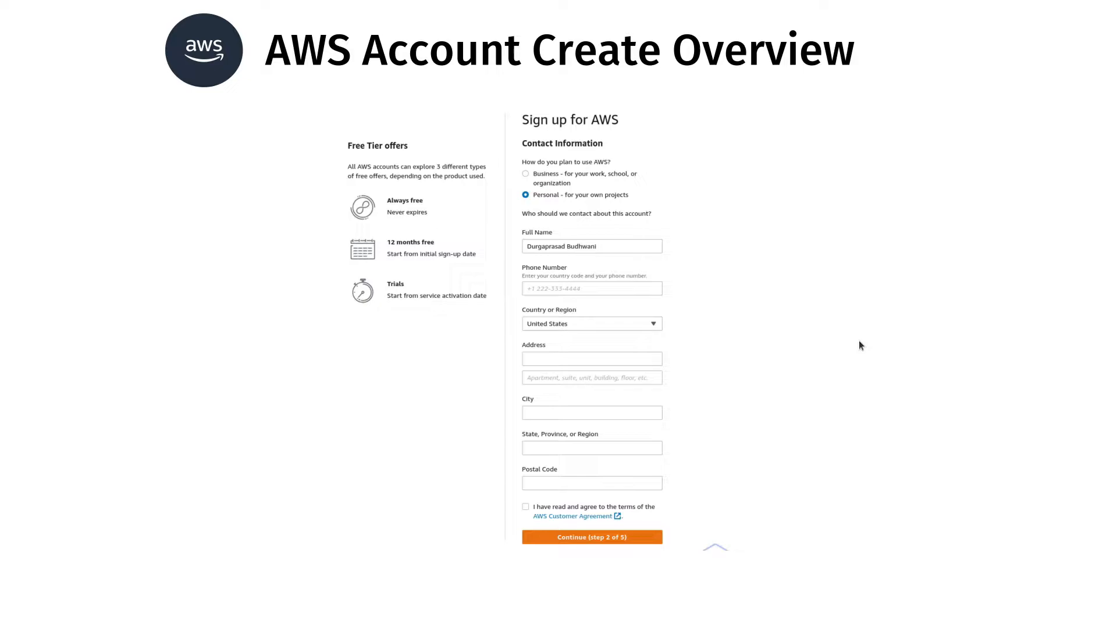
{"action": "left_click", "coordinate": [591, 537]}
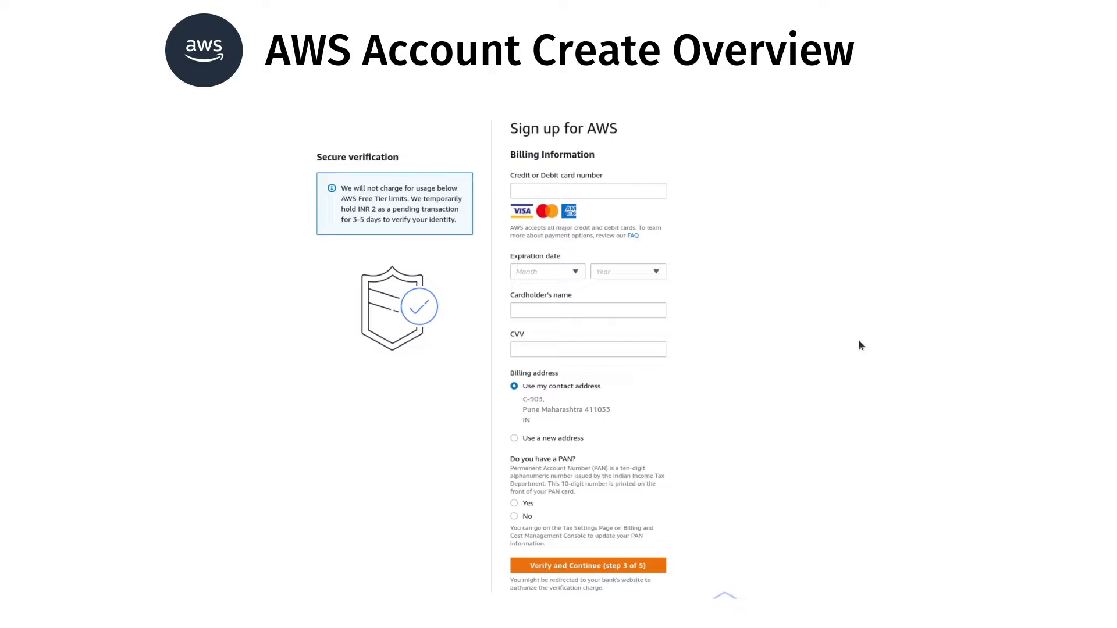
{"action": "left_click", "coordinate": [588, 565]}
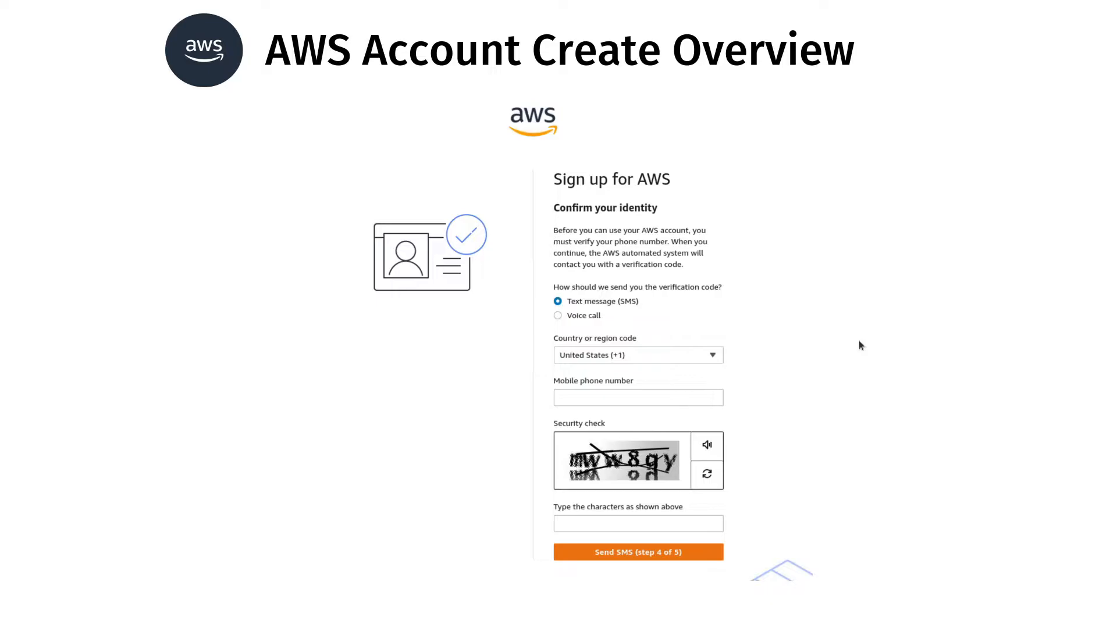
{"action": "left_click", "coordinate": [638, 552]}
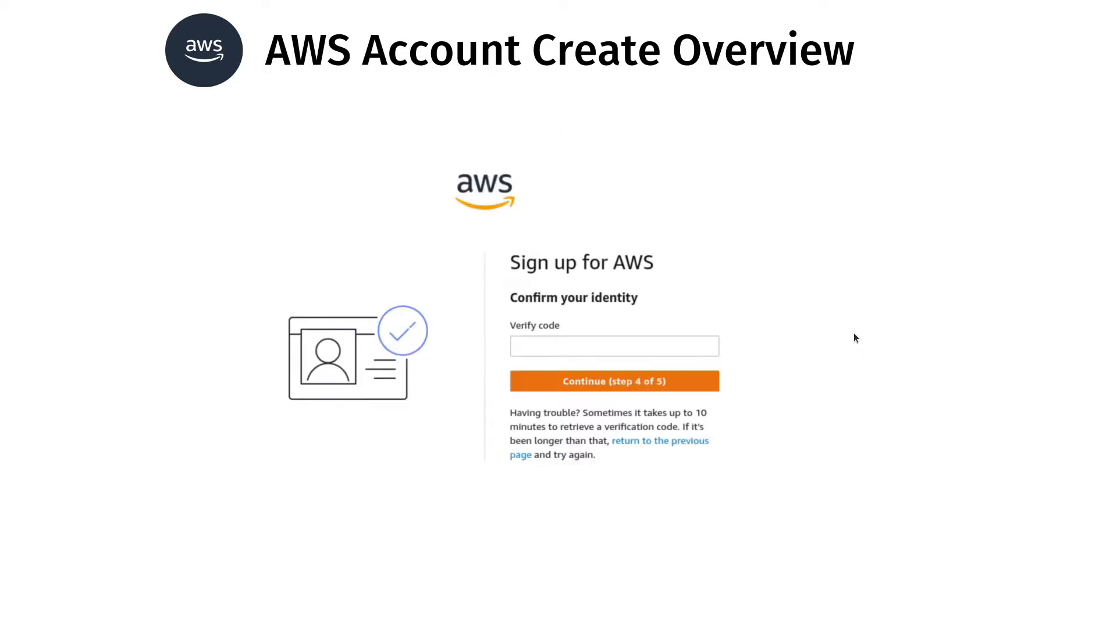
{"action": "left_click", "coordinate": [613, 381]}
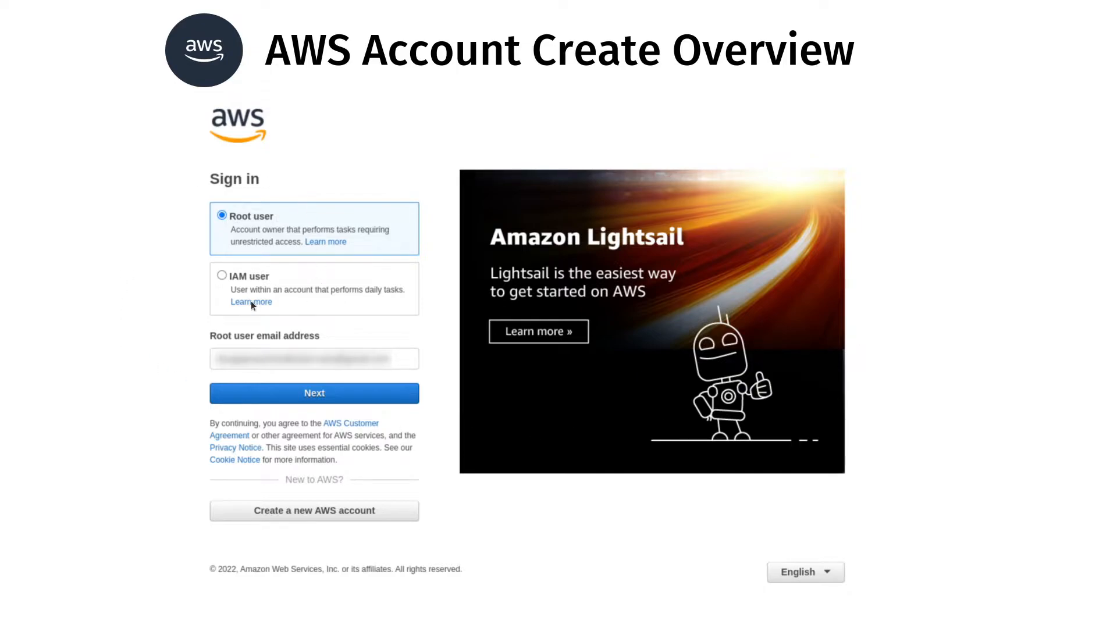
{"action": "mouse_move", "coordinate": [448, 289]}
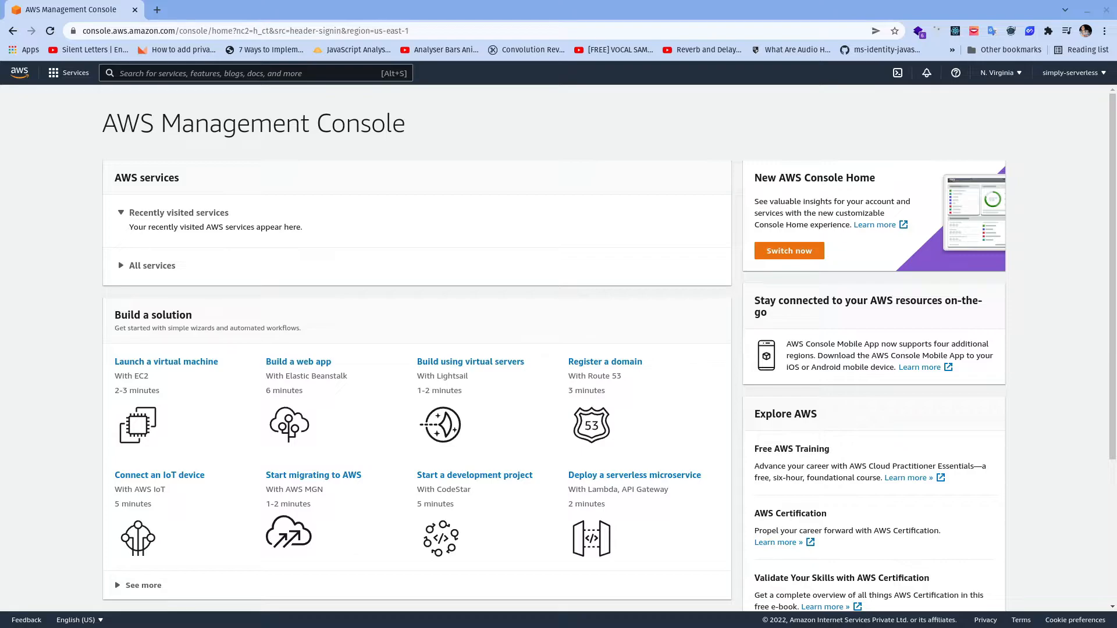
{"action": "mouse_move", "coordinate": [96, 201]}
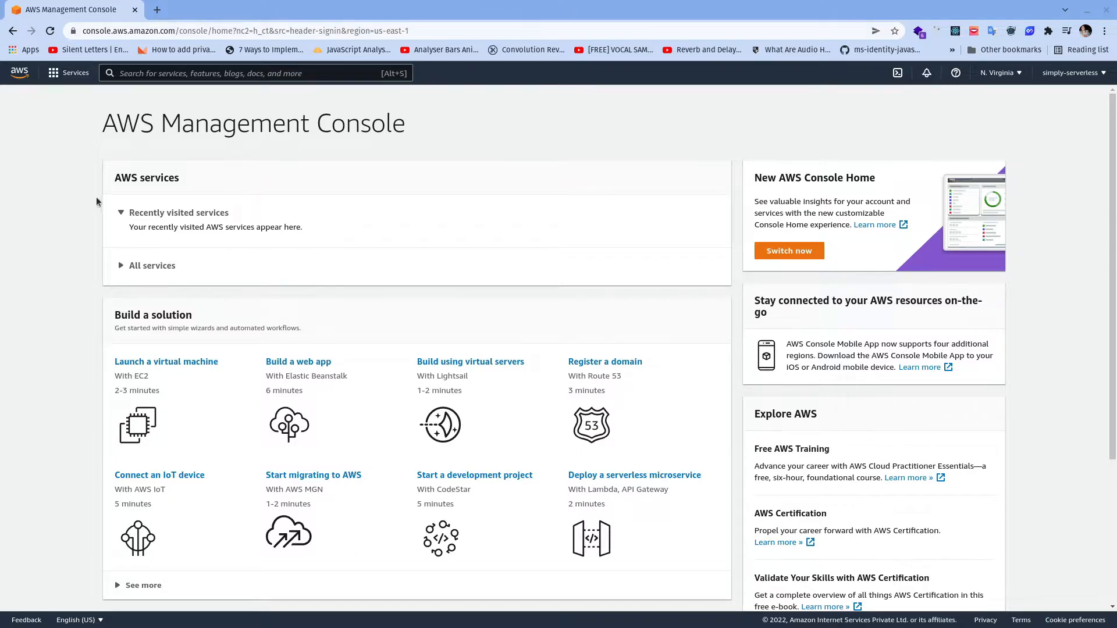
Bring up the full list of AWS services from the signed-in console home.
{"action": "left_click", "coordinate": [68, 73]}
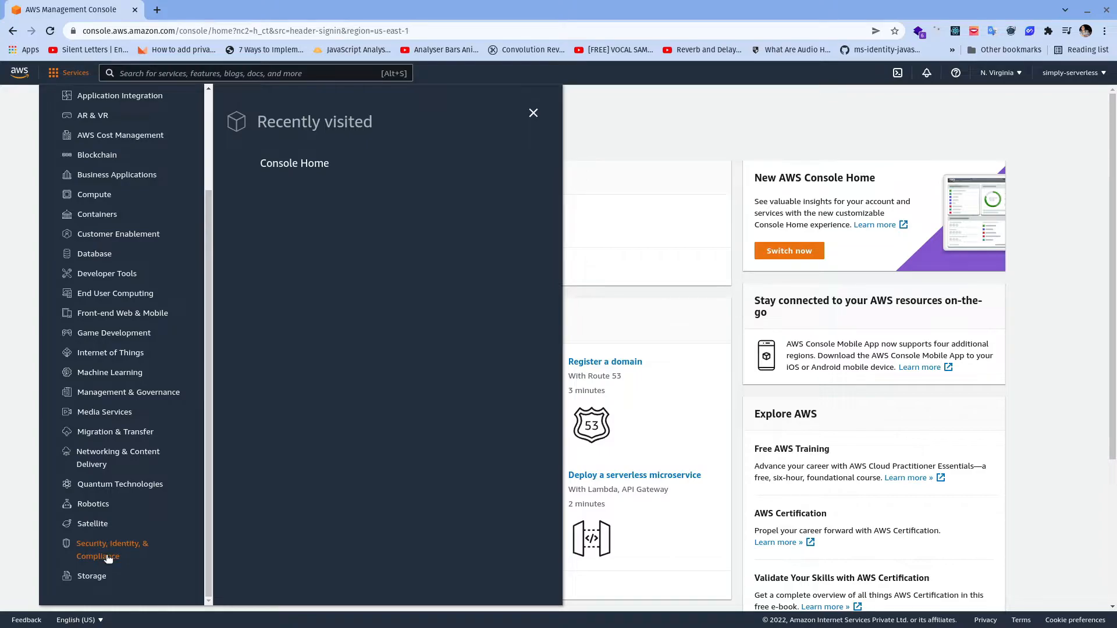
Find IAM under Security, Identity & Compliance, go to Users, and start adding a user.
{"action": "left_click", "coordinate": [112, 549]}
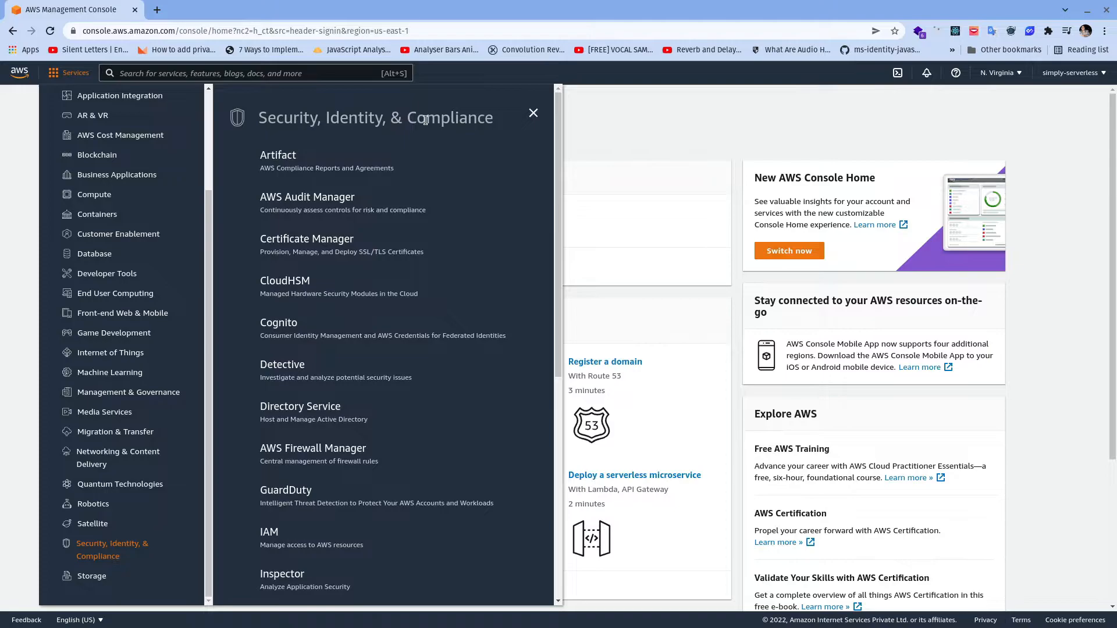
{"action": "mouse_move", "coordinate": [268, 531]}
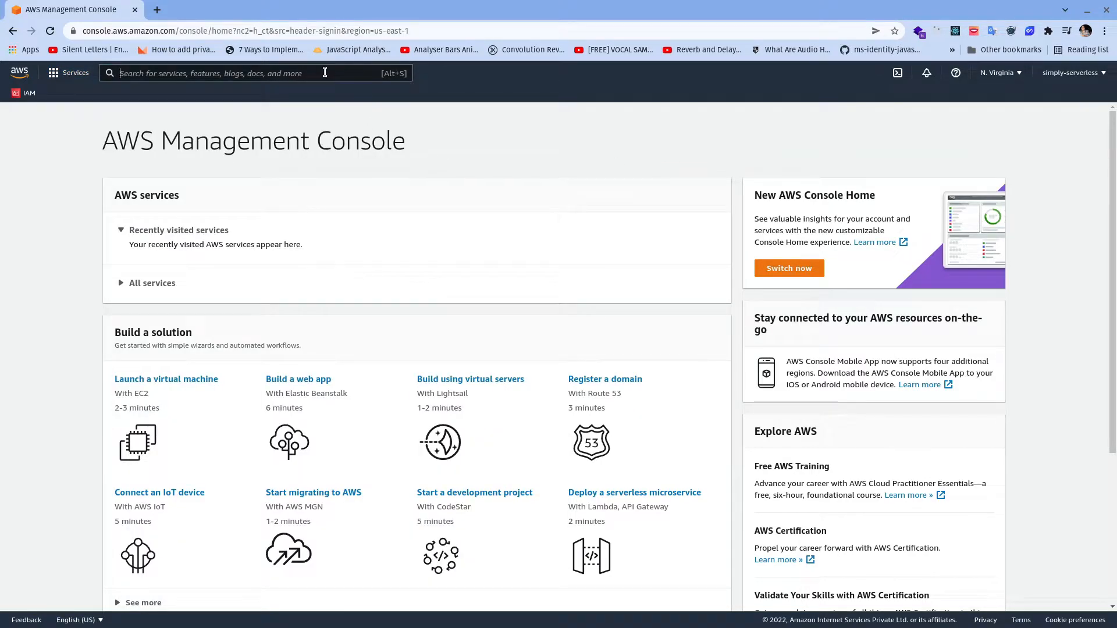
{"action": "type", "text": "IAM"}
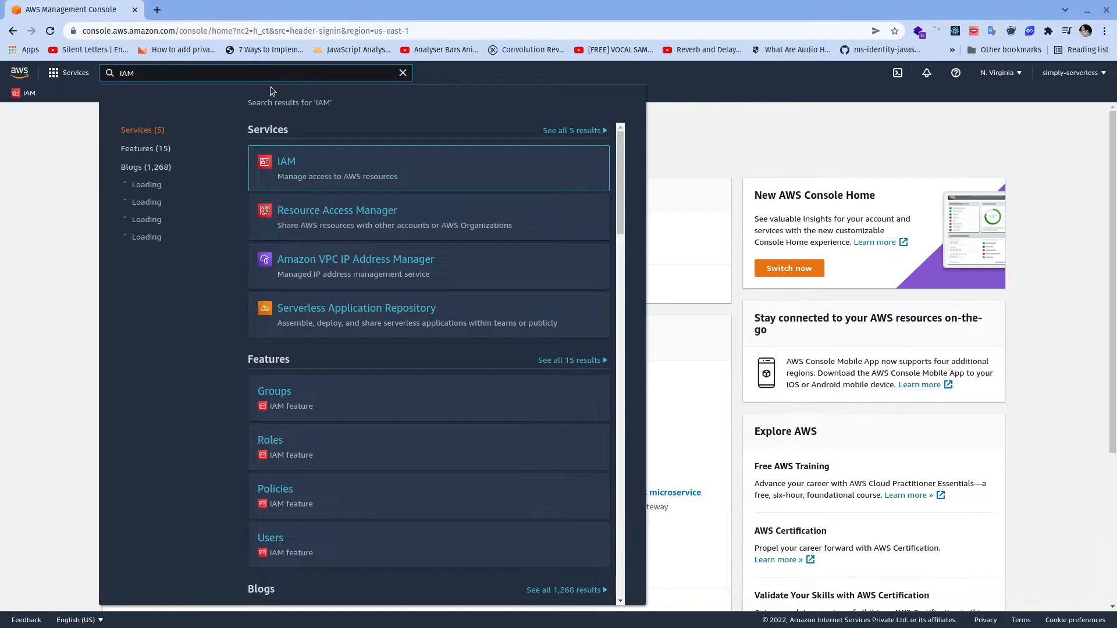
{"action": "left_click", "coordinate": [286, 162]}
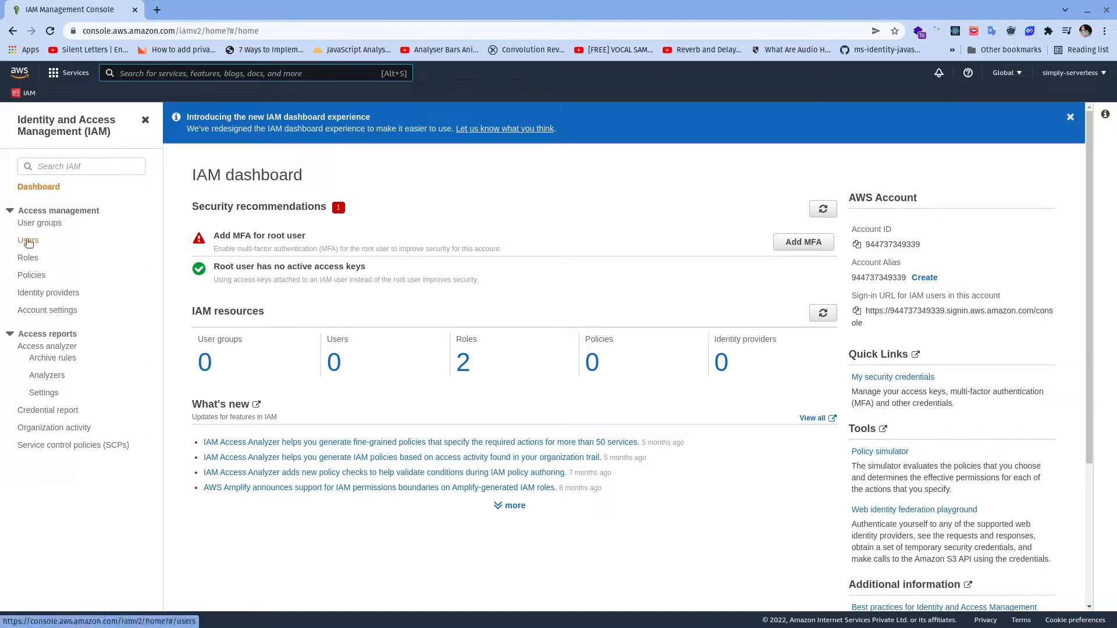
{"action": "left_click", "coordinate": [29, 240]}
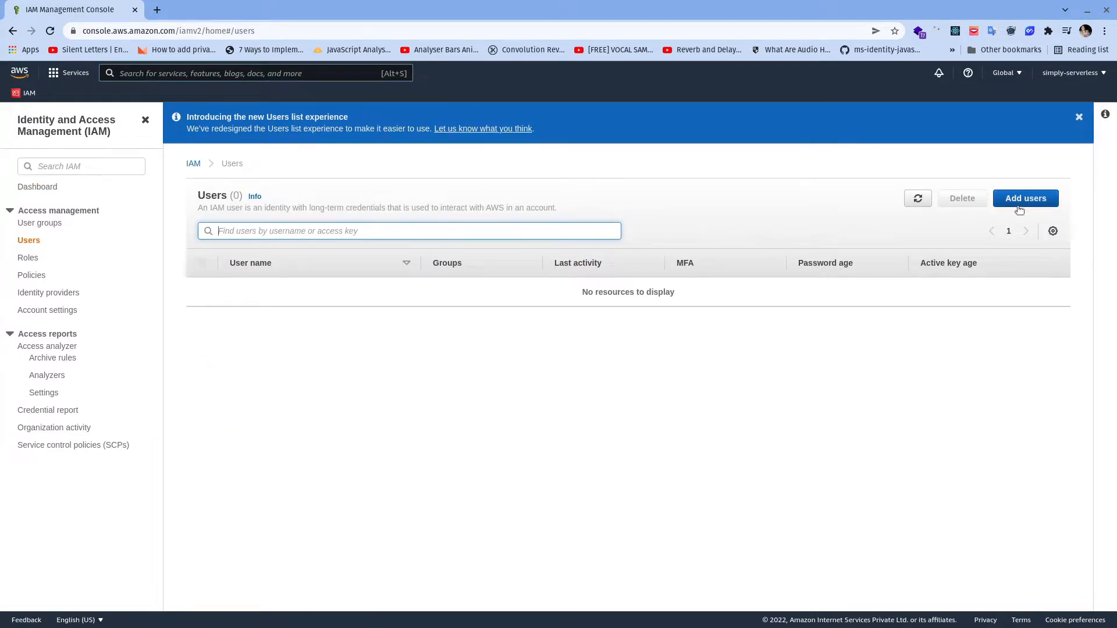
{"action": "left_click", "coordinate": [1025, 198]}
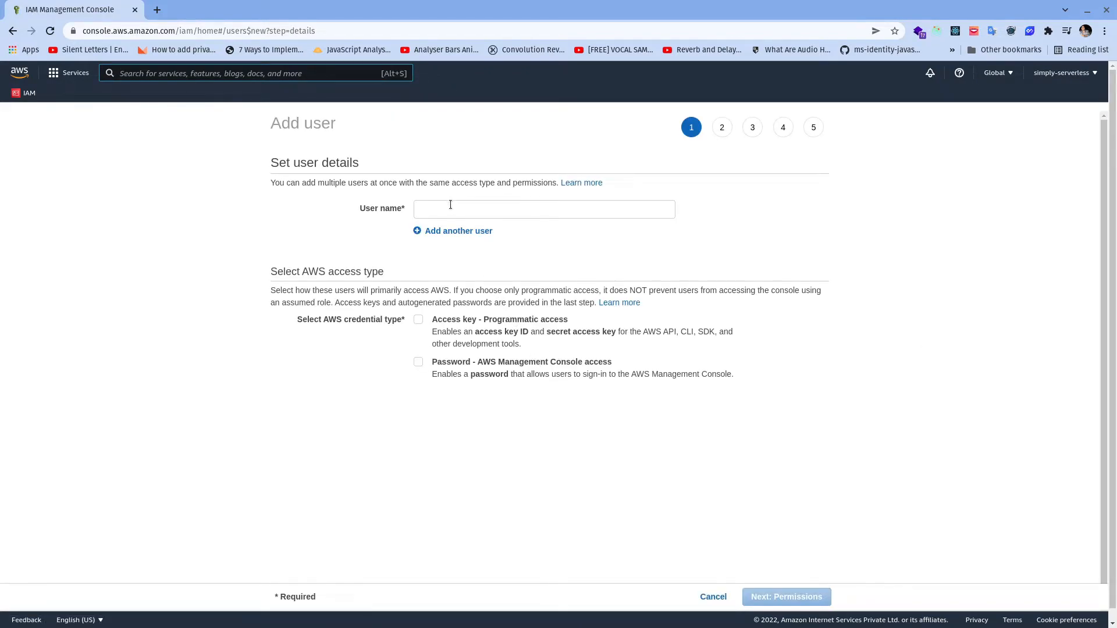
Name the user 'durga' with access key and console password access, then proceed to permissions.
{"action": "left_click", "coordinate": [544, 209]}
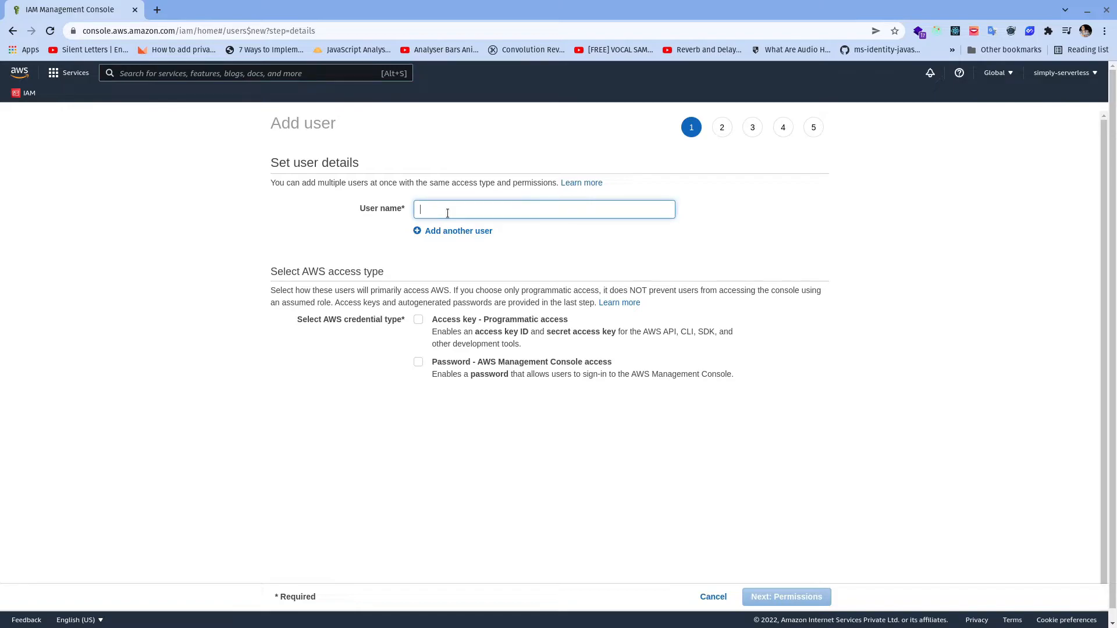
{"action": "type", "text": "durga"}
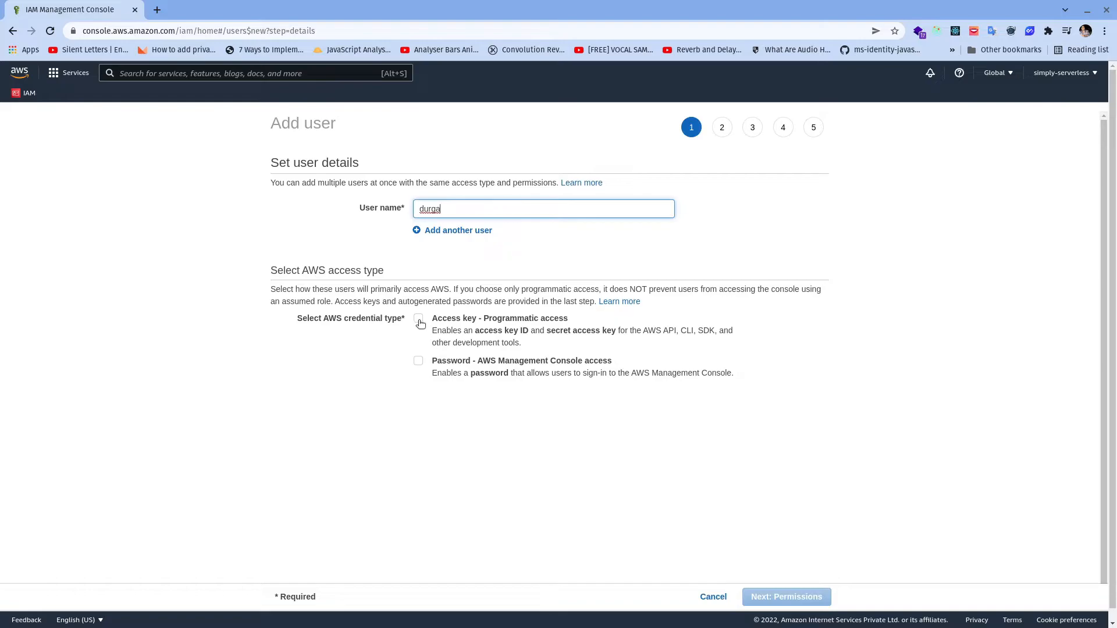
{"action": "left_click", "coordinate": [418, 318]}
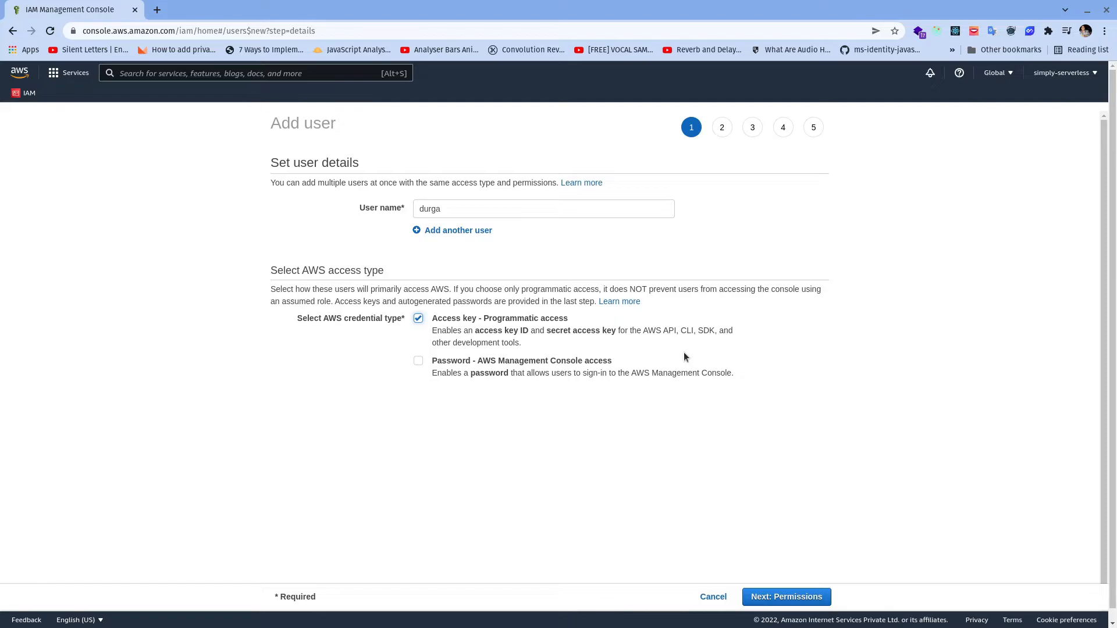
{"action": "mouse_move", "coordinate": [498, 410]}
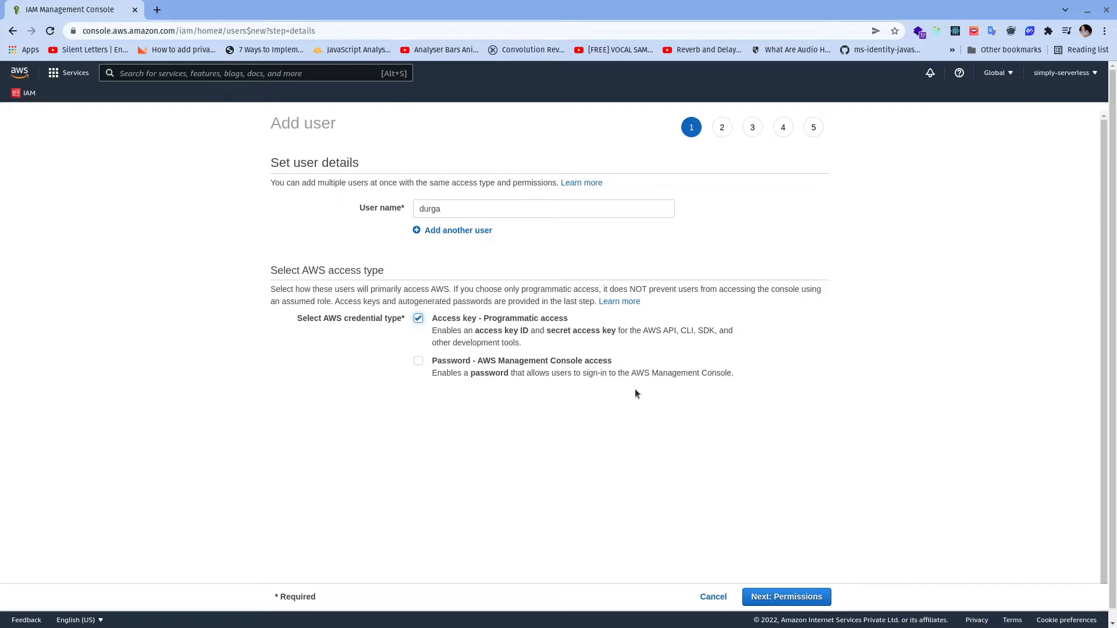
{"action": "mouse_move", "coordinate": [608, 581]}
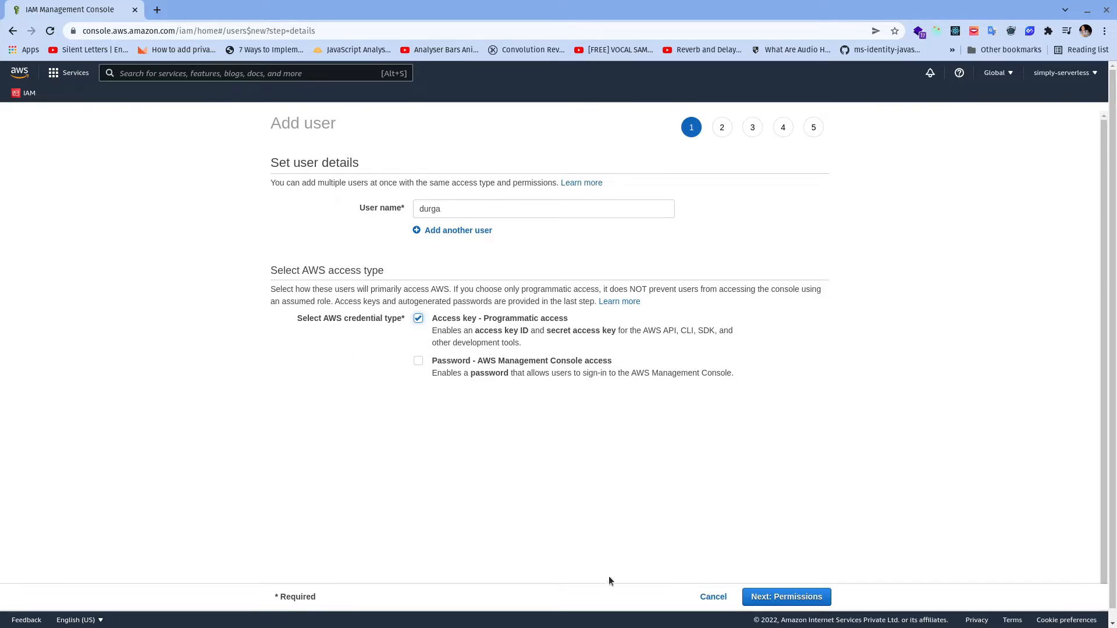
{"action": "left_click", "coordinate": [418, 362]}
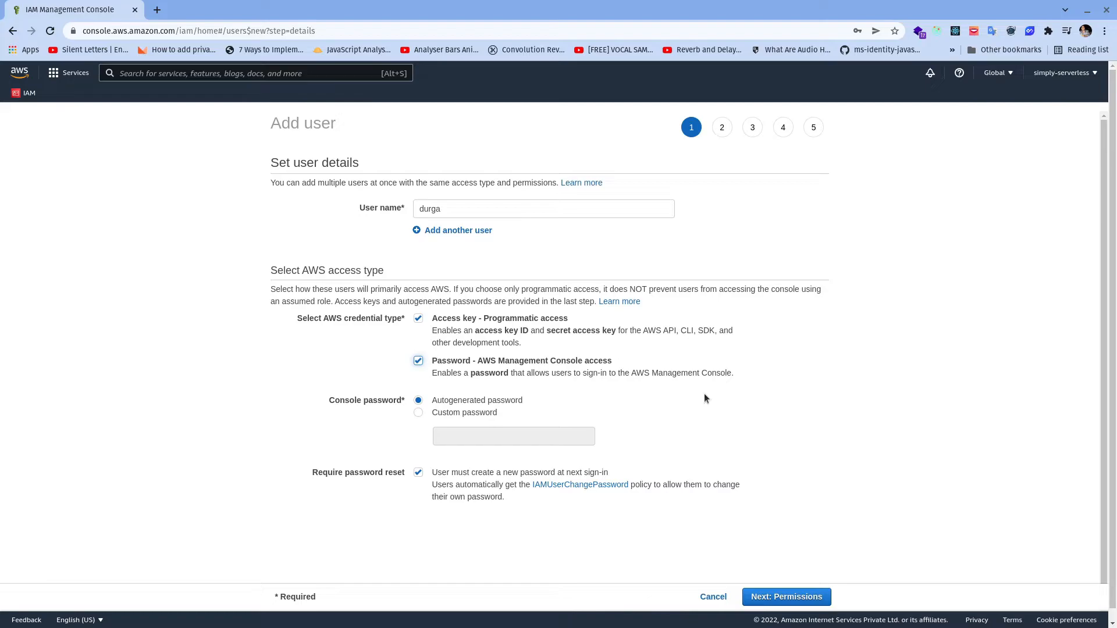
{"action": "mouse_move", "coordinate": [670, 372]}
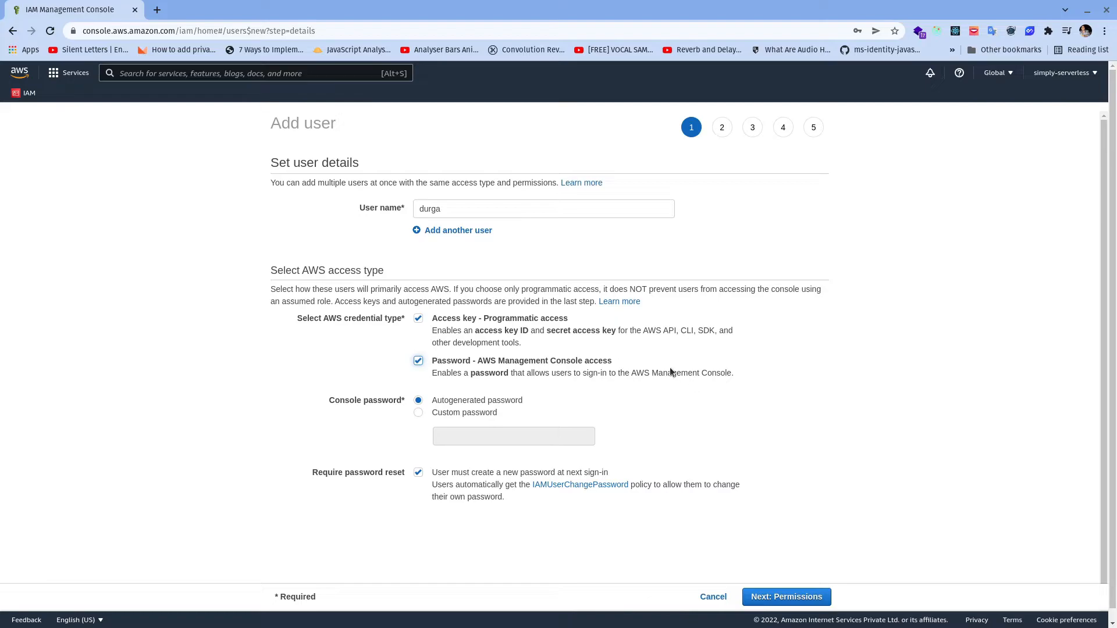
{"action": "mouse_move", "coordinate": [543, 362]}
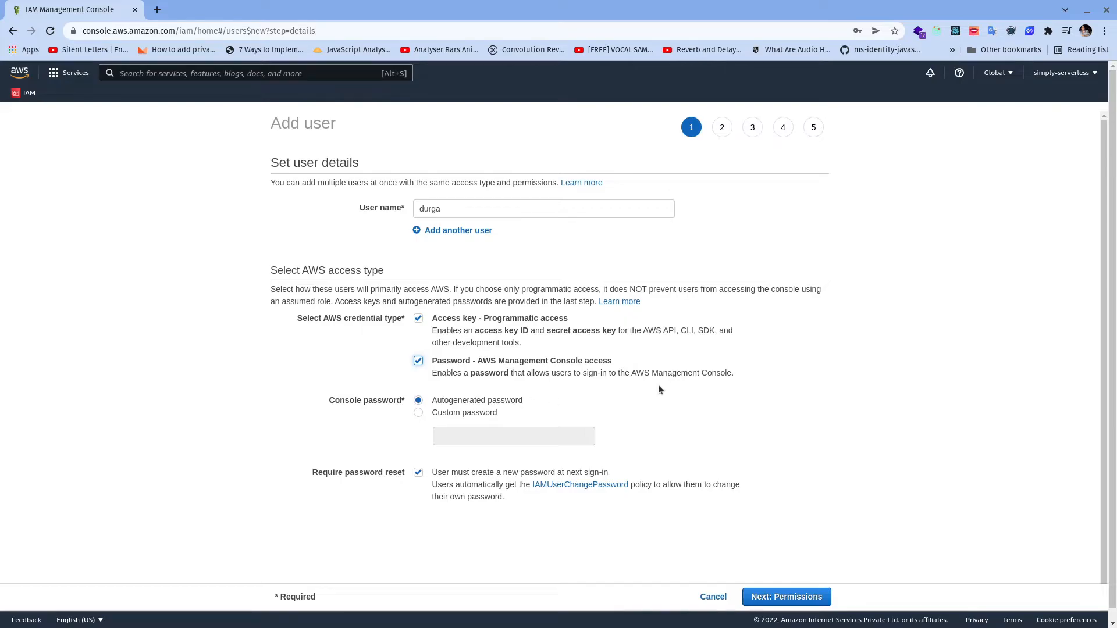
{"action": "mouse_move", "coordinate": [457, 371]}
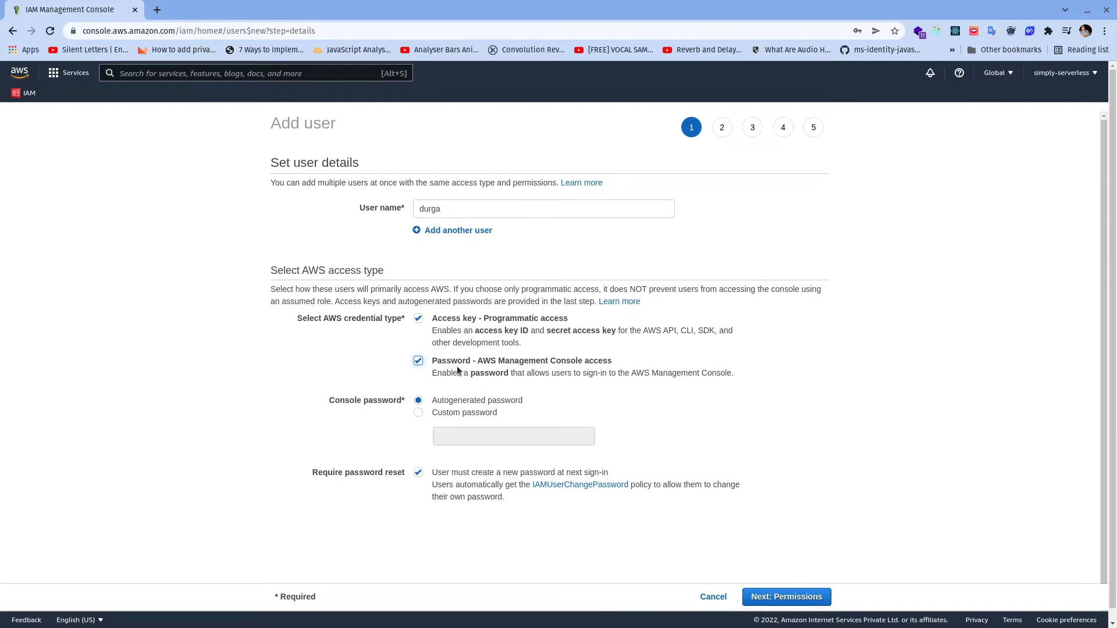
{"action": "mouse_move", "coordinate": [481, 378]}
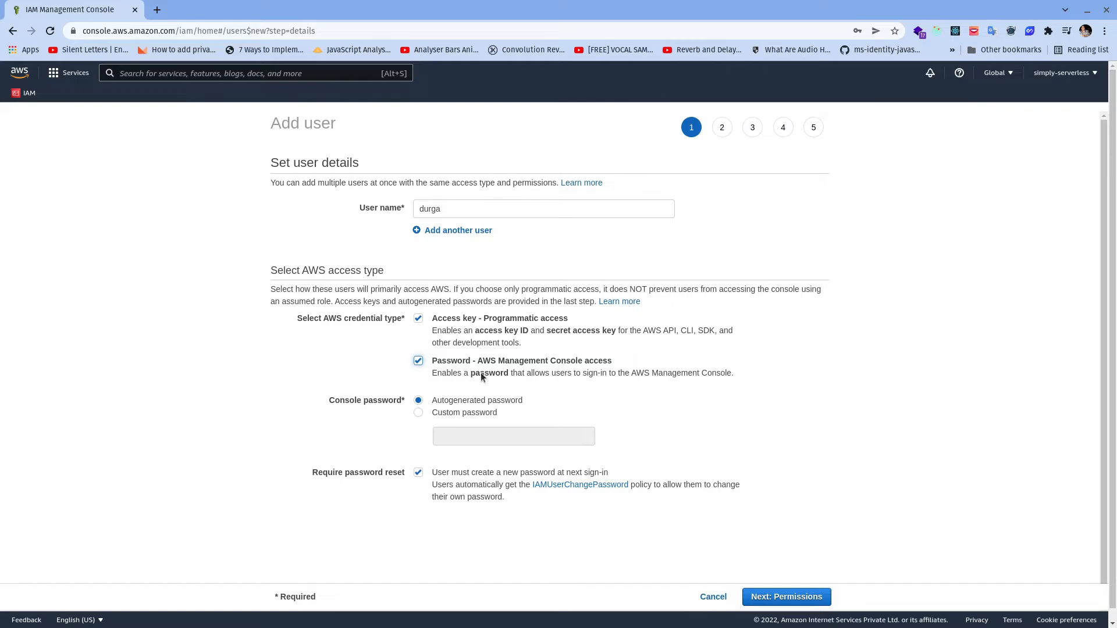
{"action": "mouse_move", "coordinate": [519, 408]}
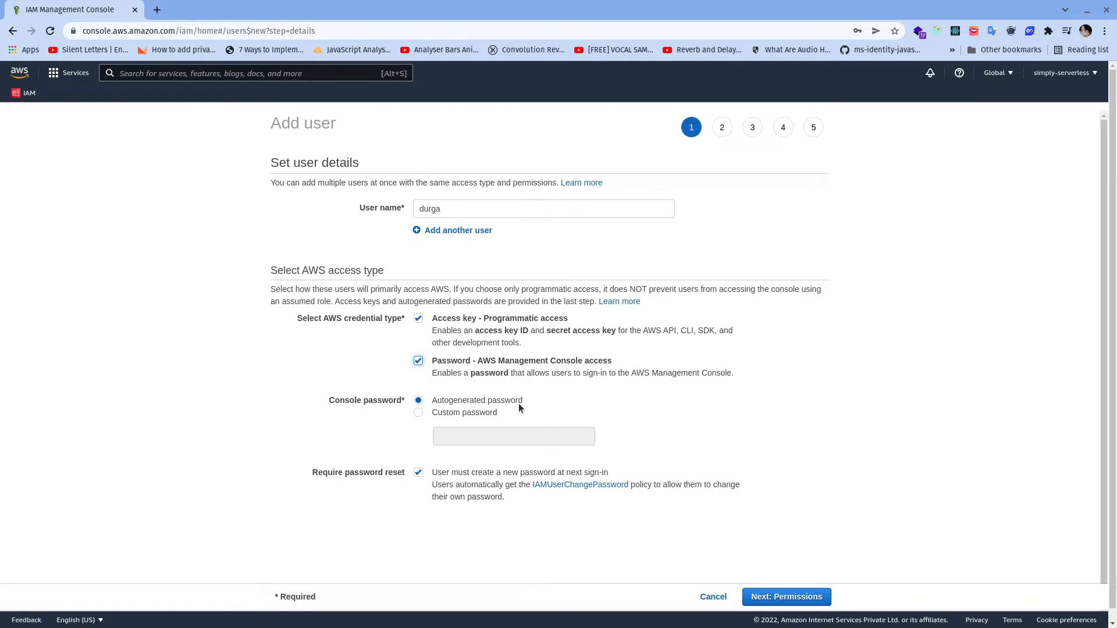
{"action": "mouse_move", "coordinate": [661, 426]}
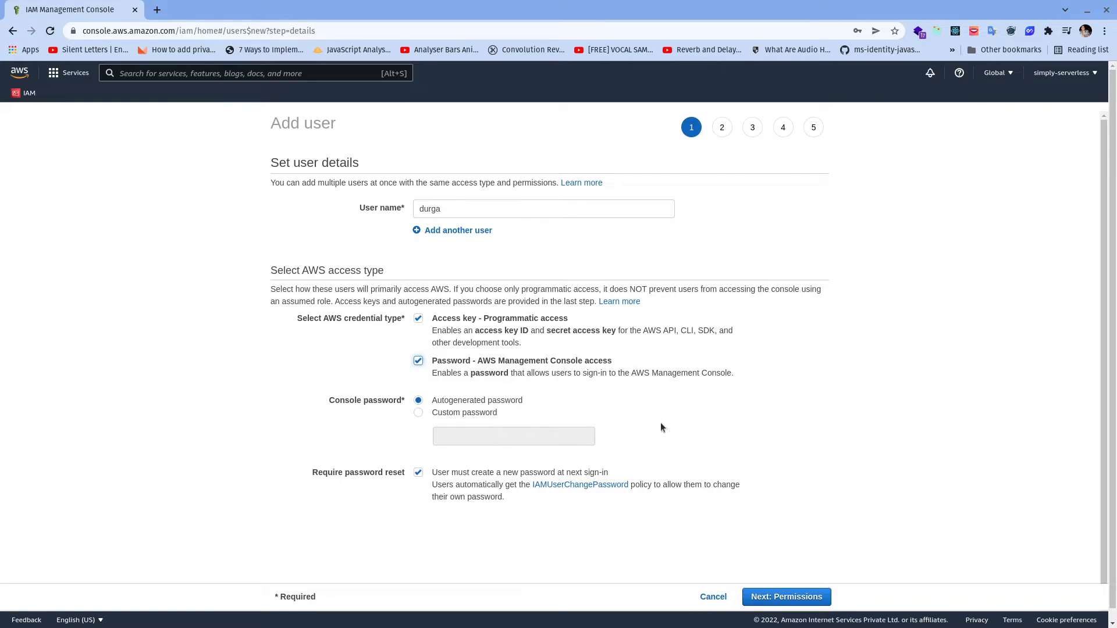
{"action": "scroll", "scroll_direction": "down", "scroll_amount": 3}
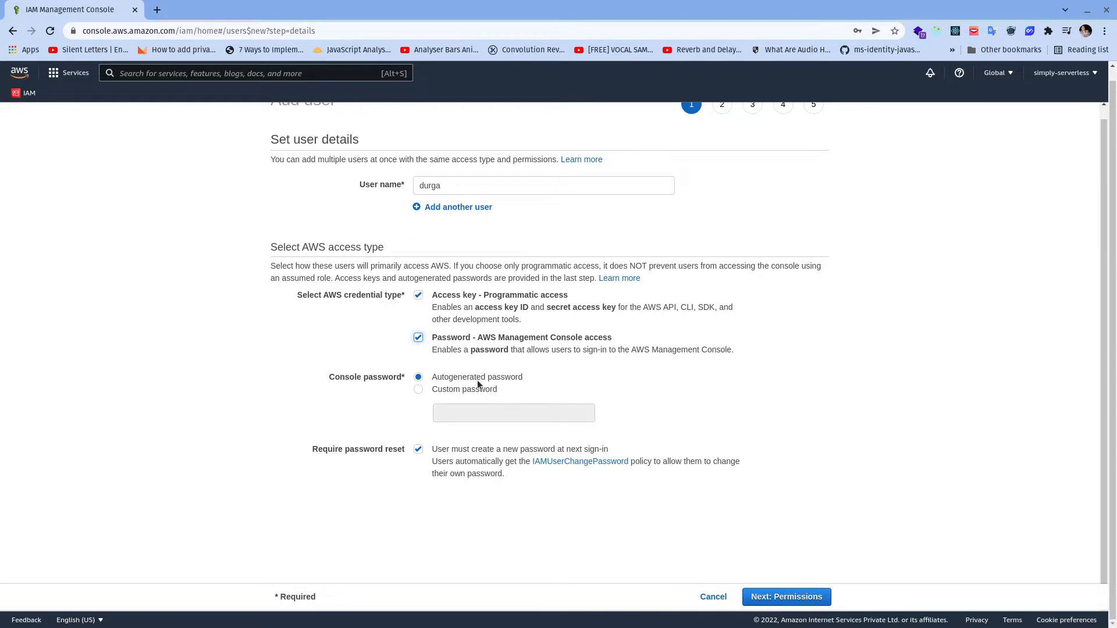
{"action": "mouse_move", "coordinate": [542, 381]}
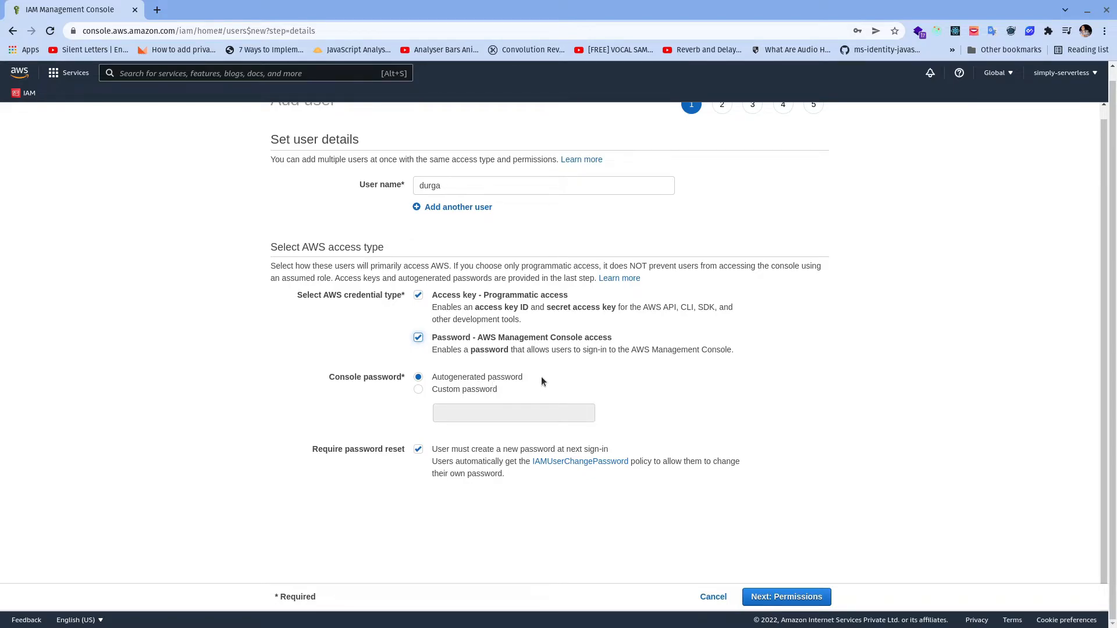
{"action": "mouse_move", "coordinate": [559, 381]}
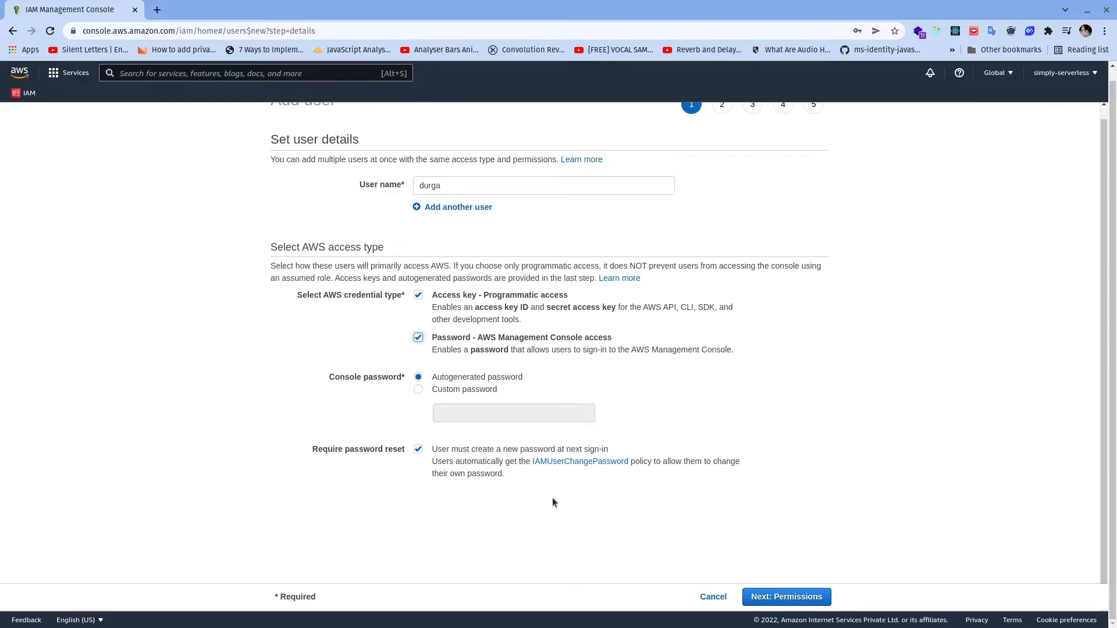
{"action": "mouse_move", "coordinate": [413, 488]}
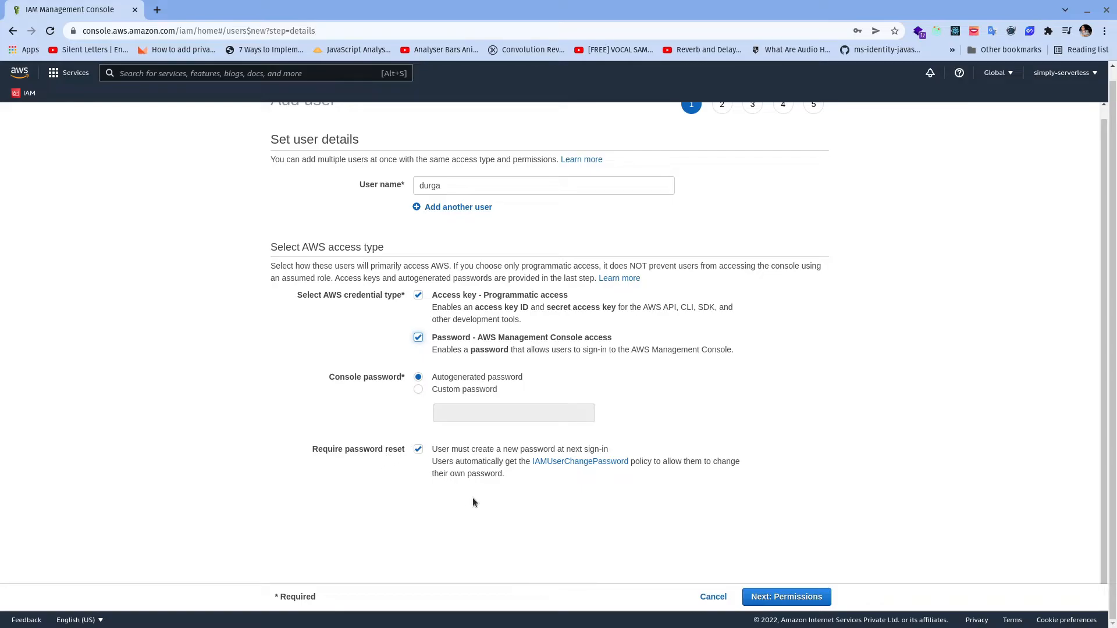
{"action": "left_click", "coordinate": [787, 597]}
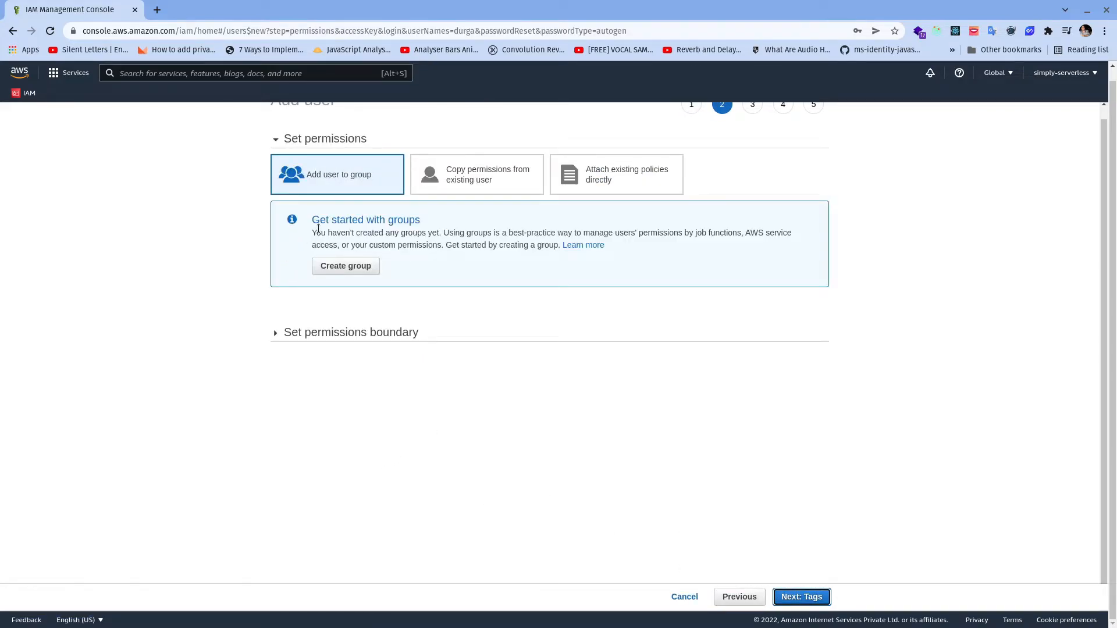
{"action": "mouse_move", "coordinate": [321, 302]}
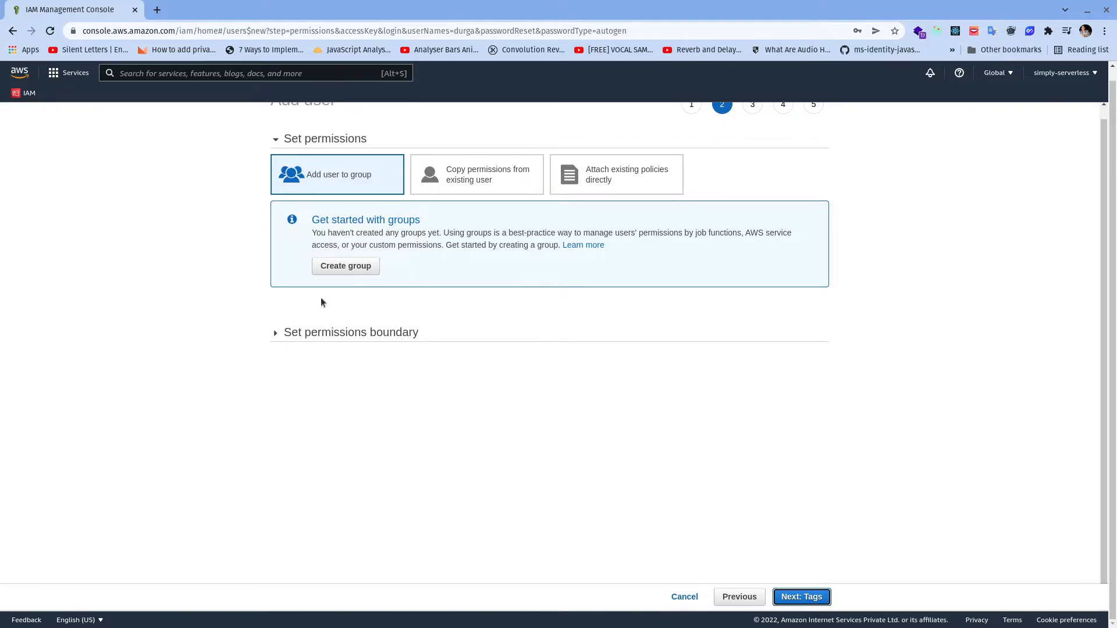
Create group 'AdminGroup' with AdministratorAccess, add durga to it, and continue to tags.
{"action": "left_click", "coordinate": [346, 266]}
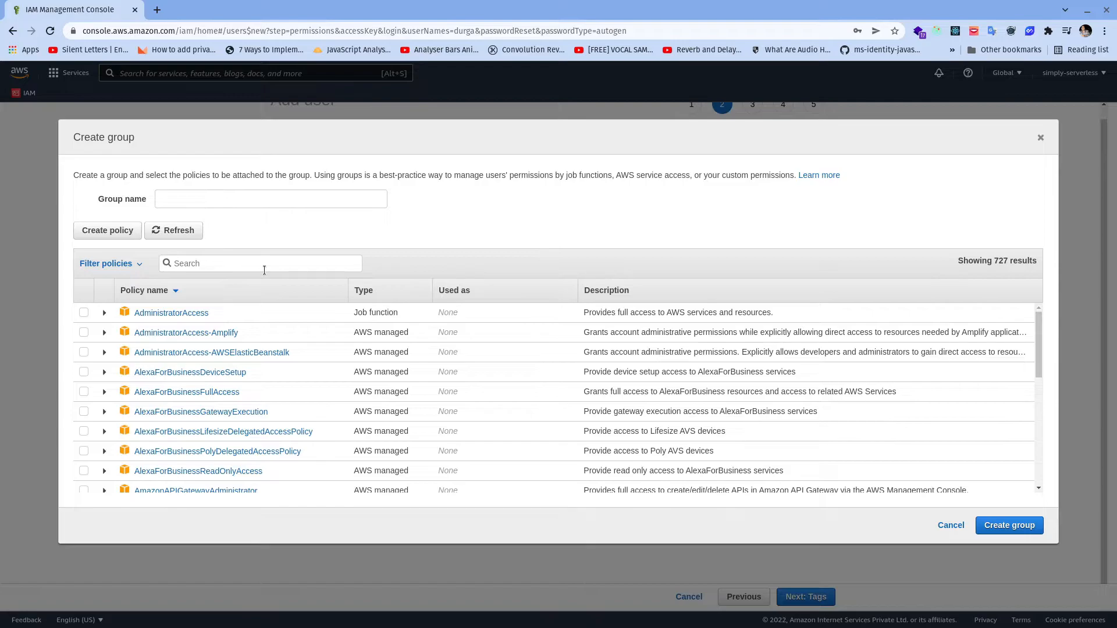
{"action": "mouse_move", "coordinate": [79, 323]}
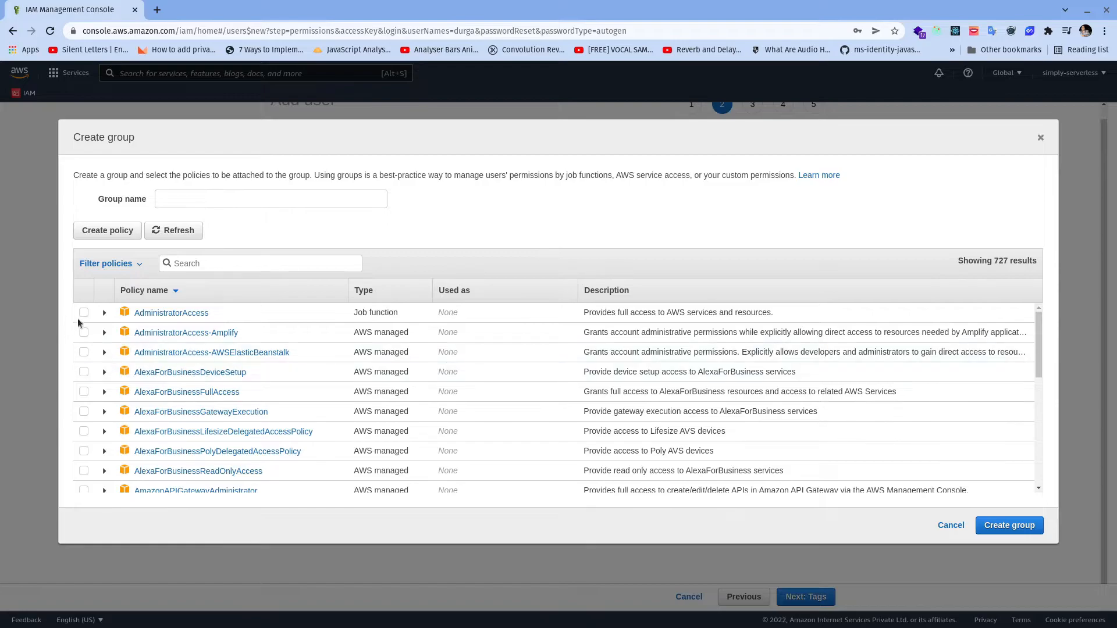
{"action": "left_click", "coordinate": [84, 312]}
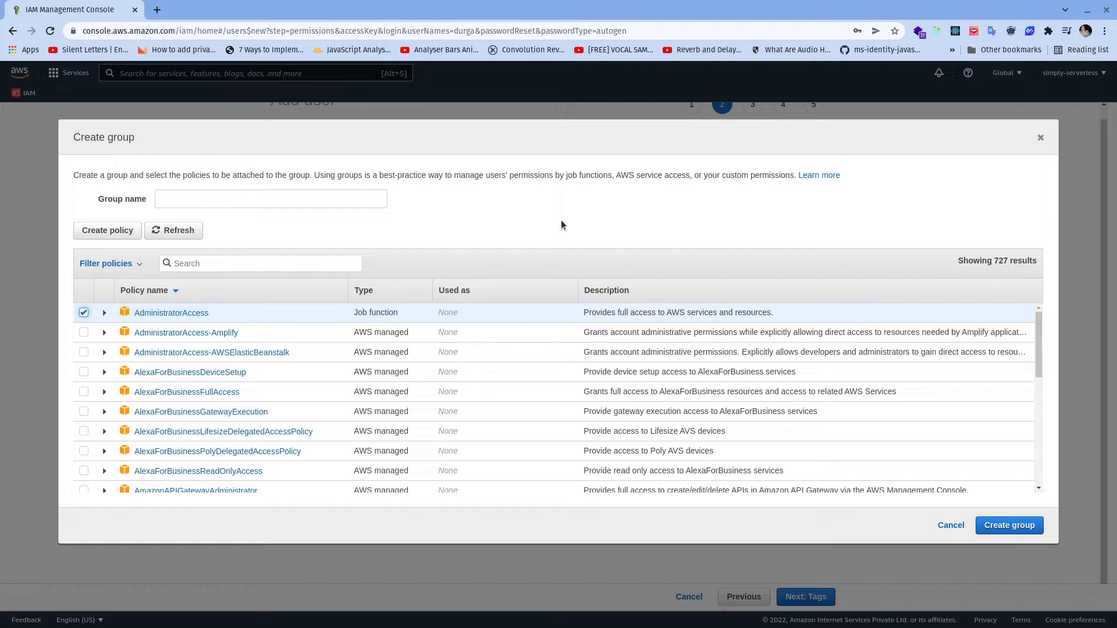
{"action": "mouse_move", "coordinate": [171, 311]}
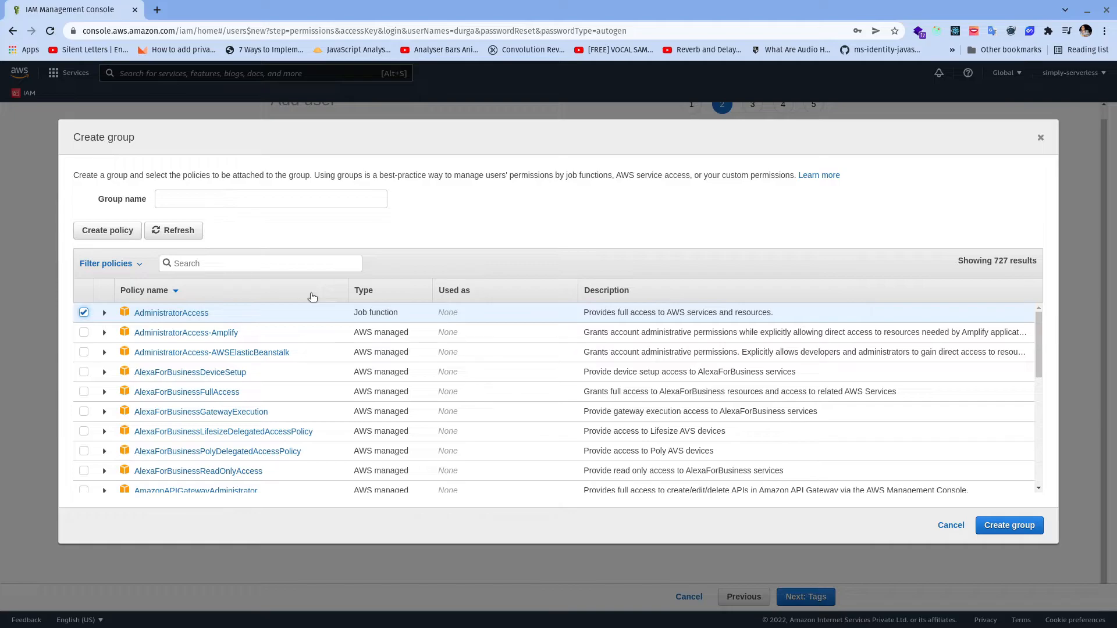
{"action": "left_click", "coordinate": [270, 198]}
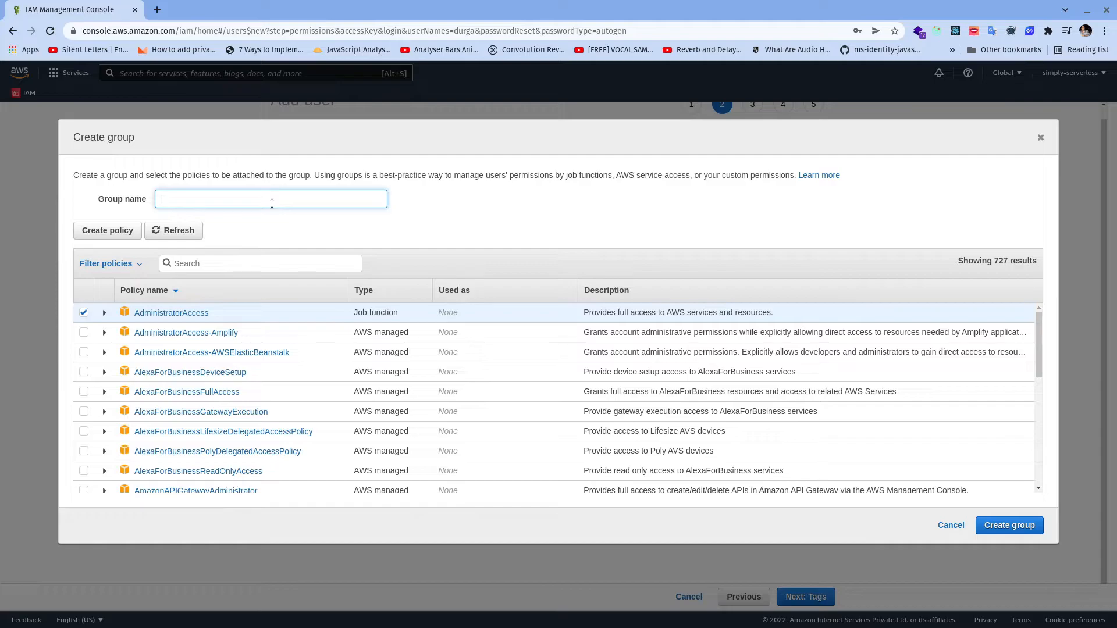
{"action": "type", "text": "G"}
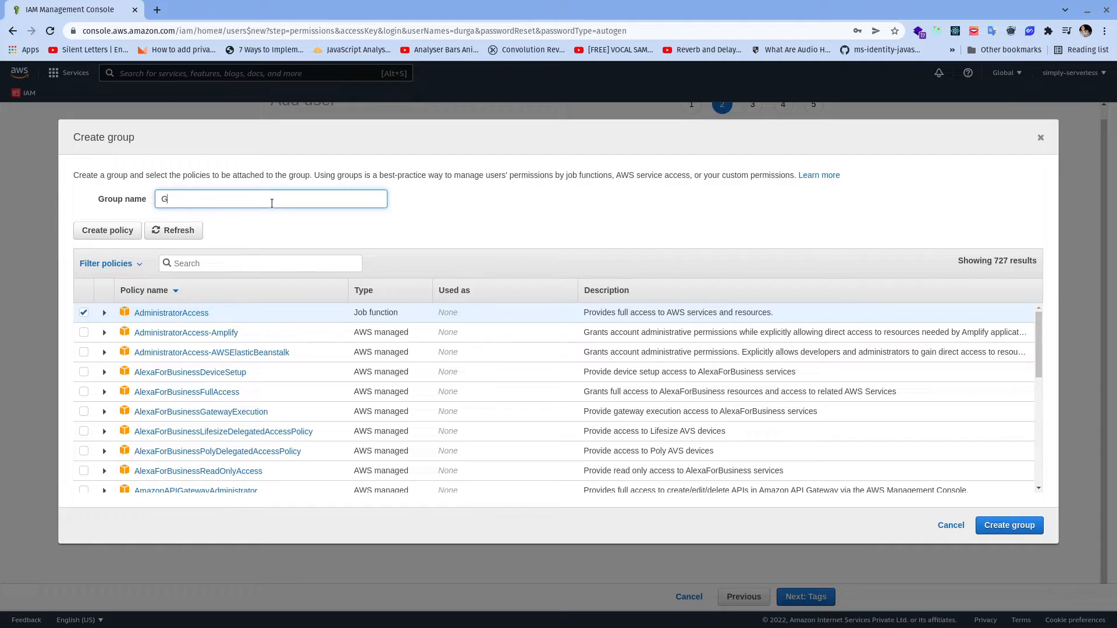
{"action": "key", "text": "Backspace"}
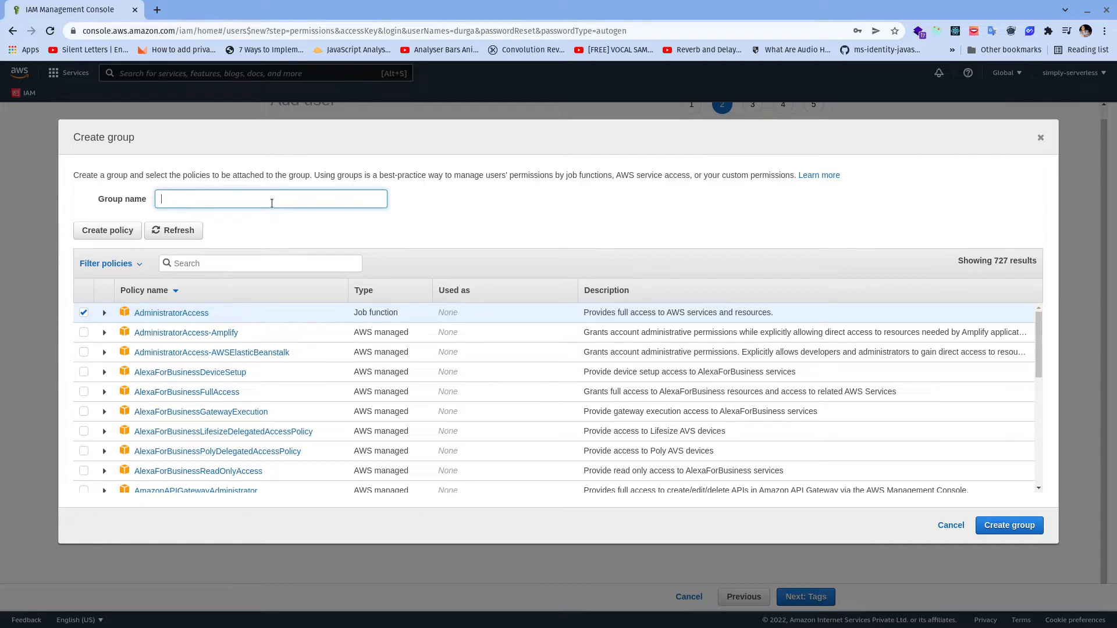
{"action": "type", "text": "AdminGrou"}
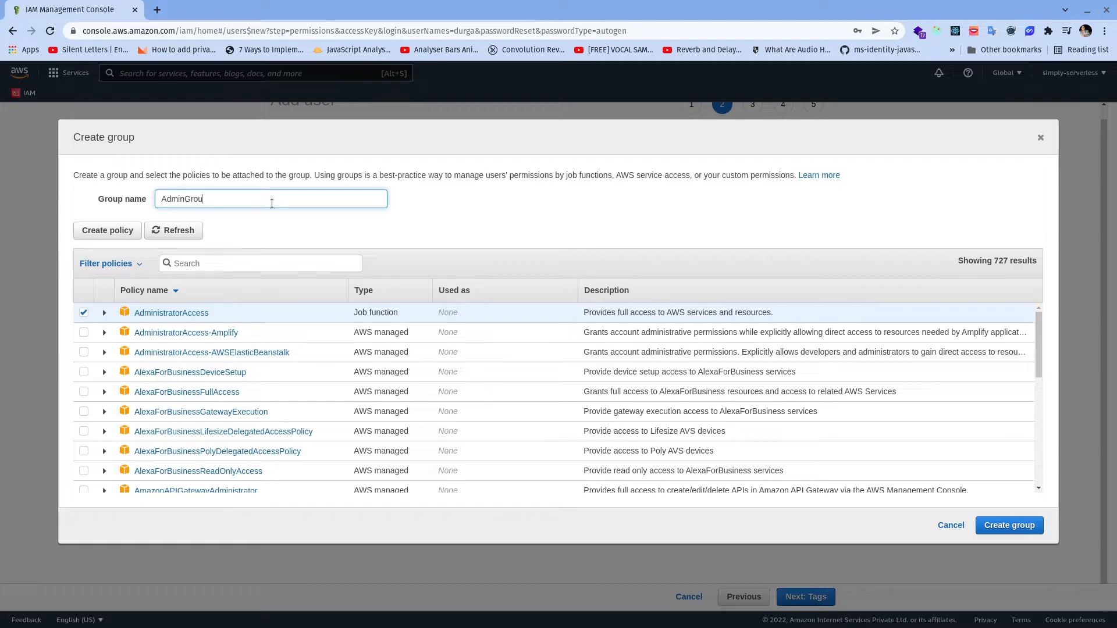
{"action": "type", "text": "p"}
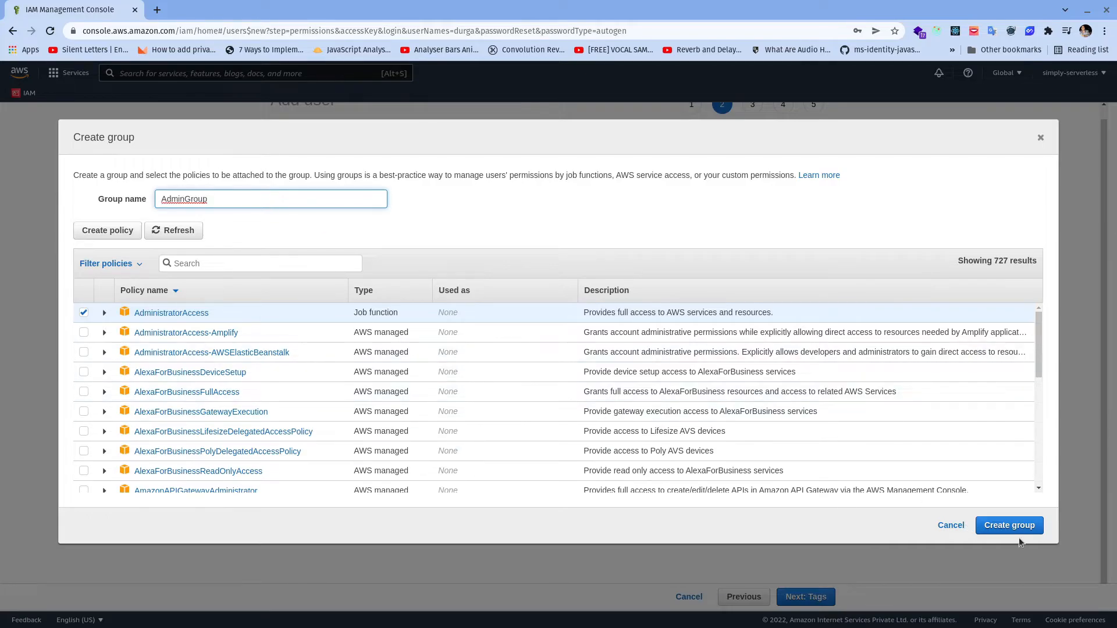
{"action": "left_click", "coordinate": [1009, 524]}
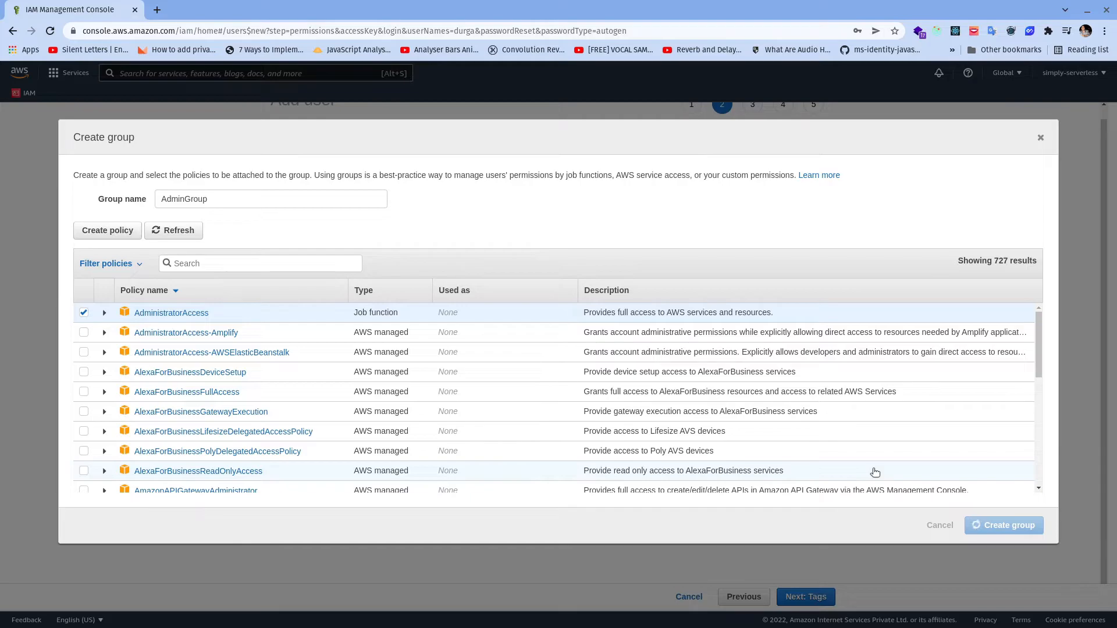
{"action": "left_click", "coordinate": [1004, 525]}
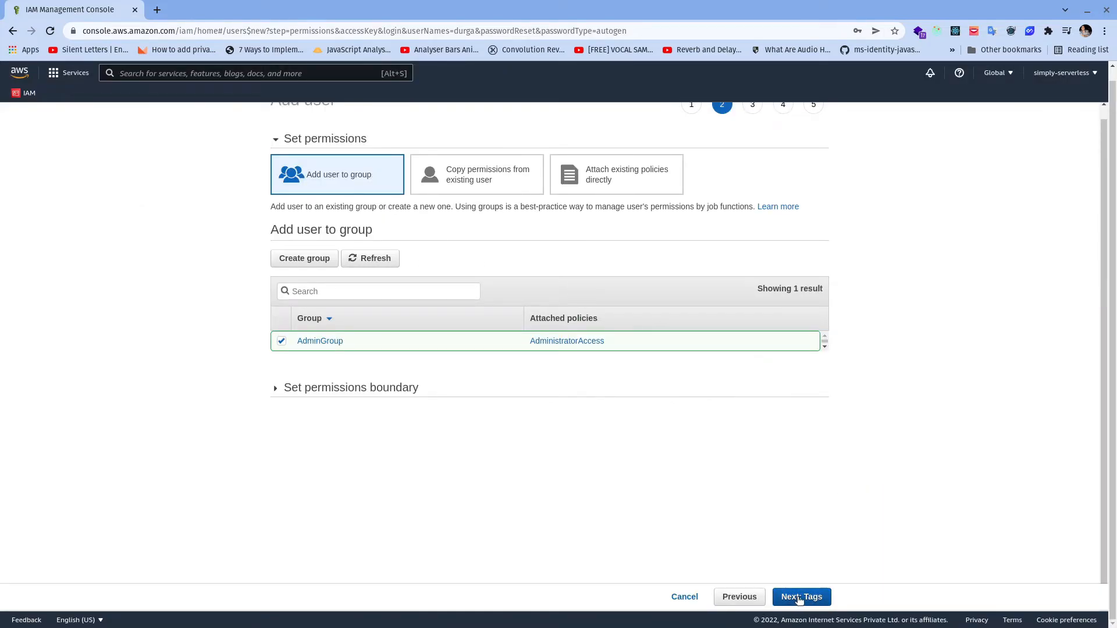
{"action": "left_click", "coordinate": [800, 597]}
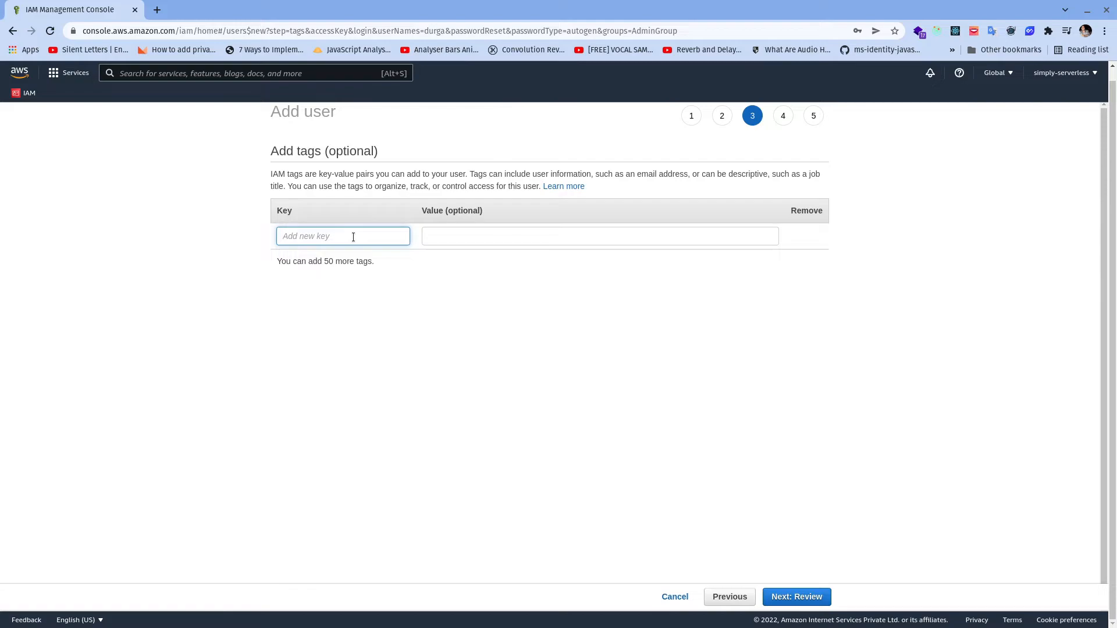
Add tag IsManual with value 'true' and continue to the review page.
{"action": "type", "text": "IS"}
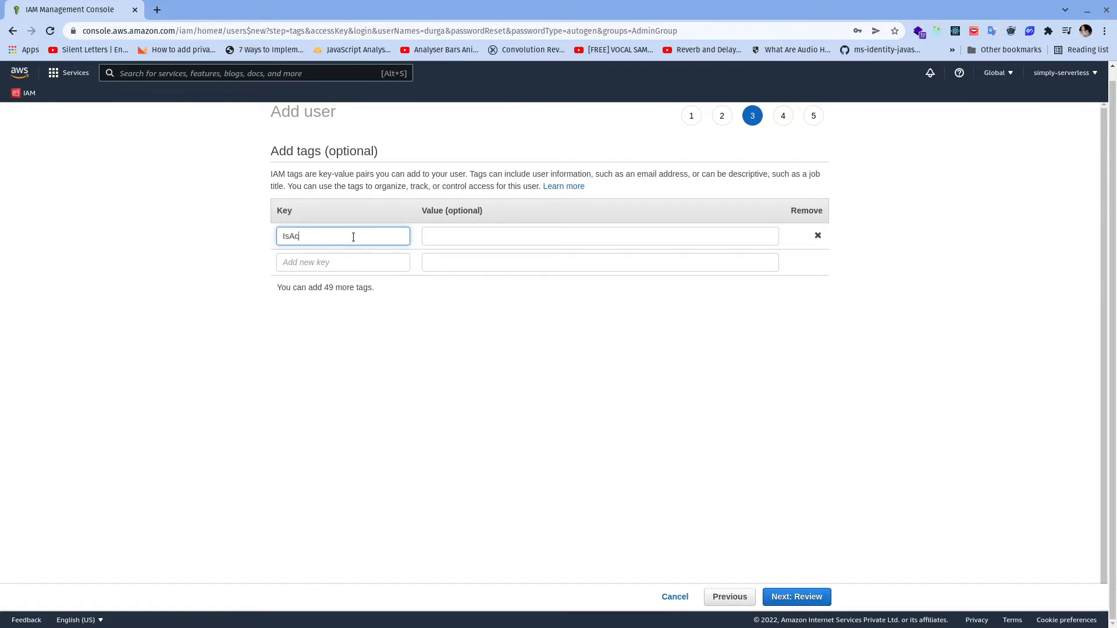
{"action": "type", "text": "true"}
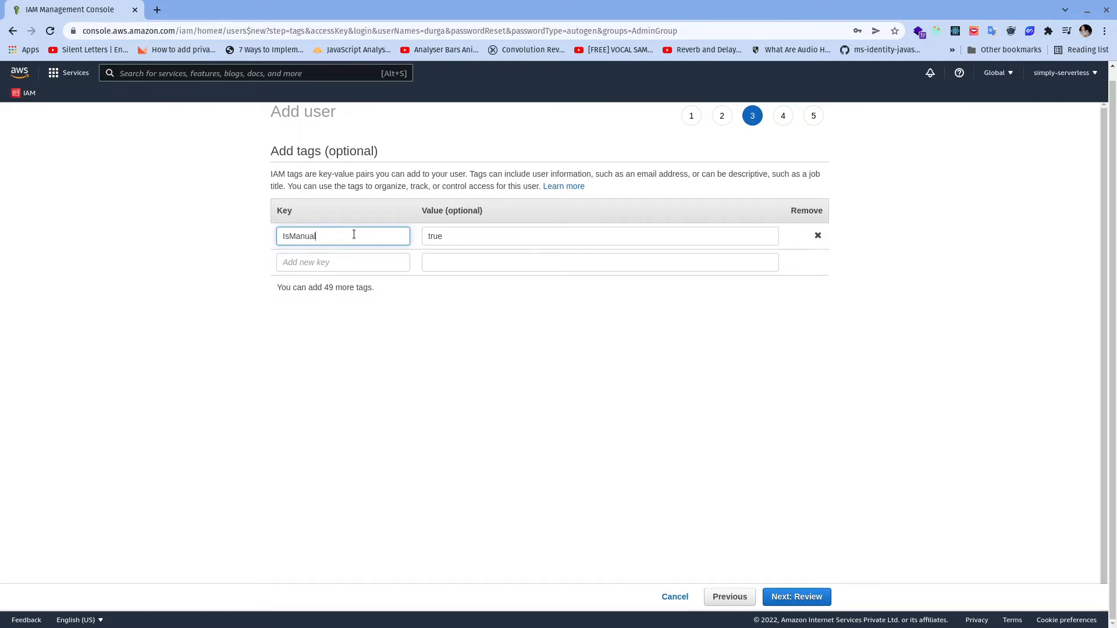
{"action": "left_click", "coordinate": [796, 597]}
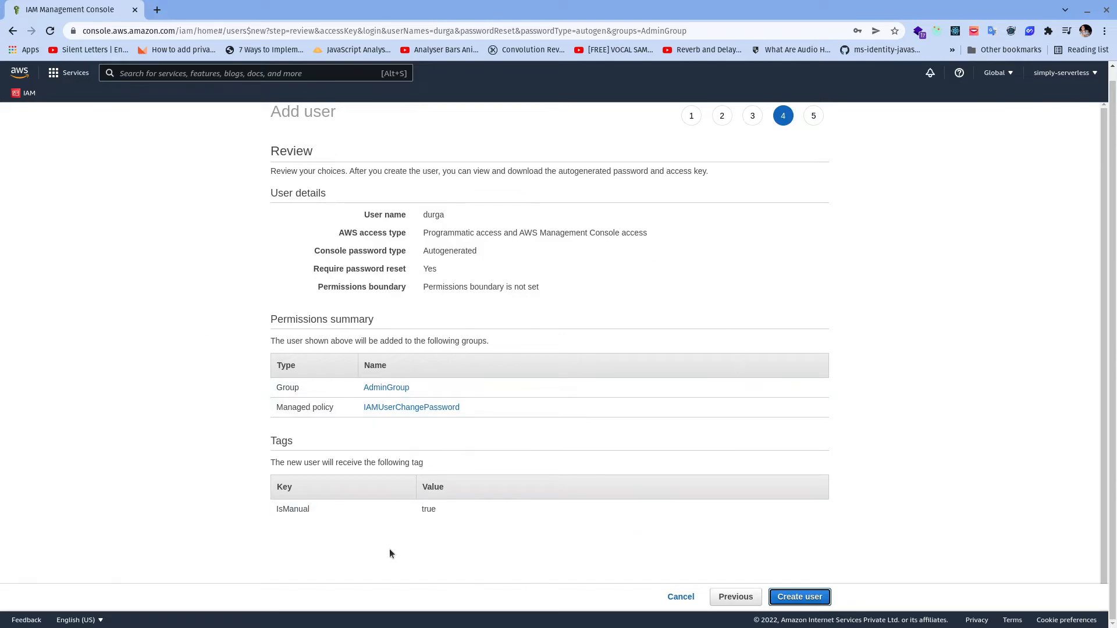
Create user durga and download its credentials .csv file.
{"action": "left_click", "coordinate": [799, 597]}
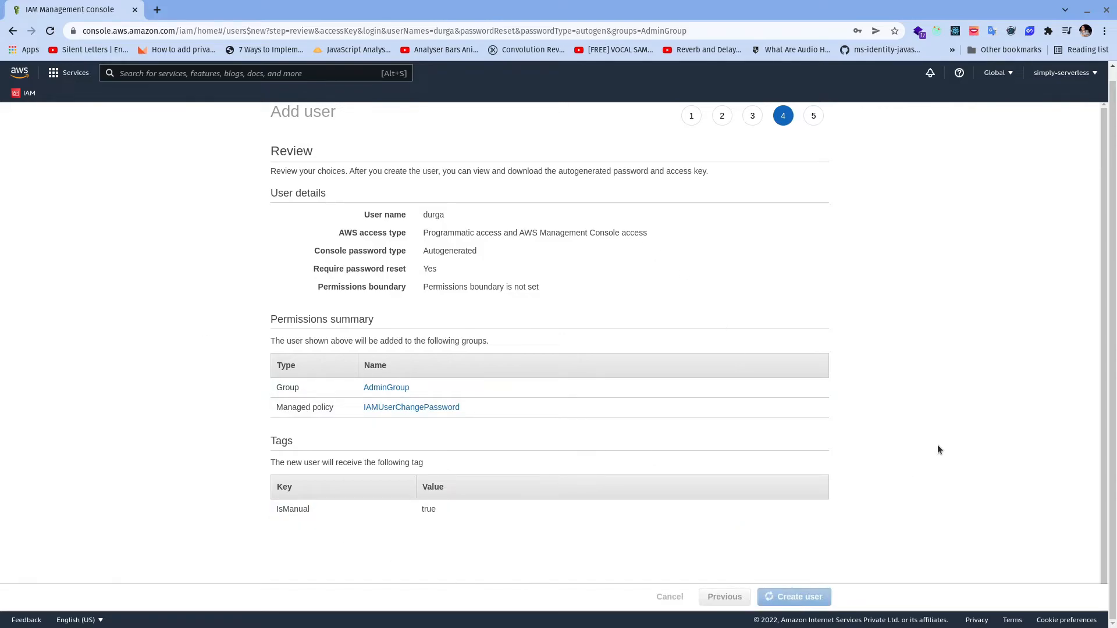
{"action": "left_click", "coordinate": [793, 596]}
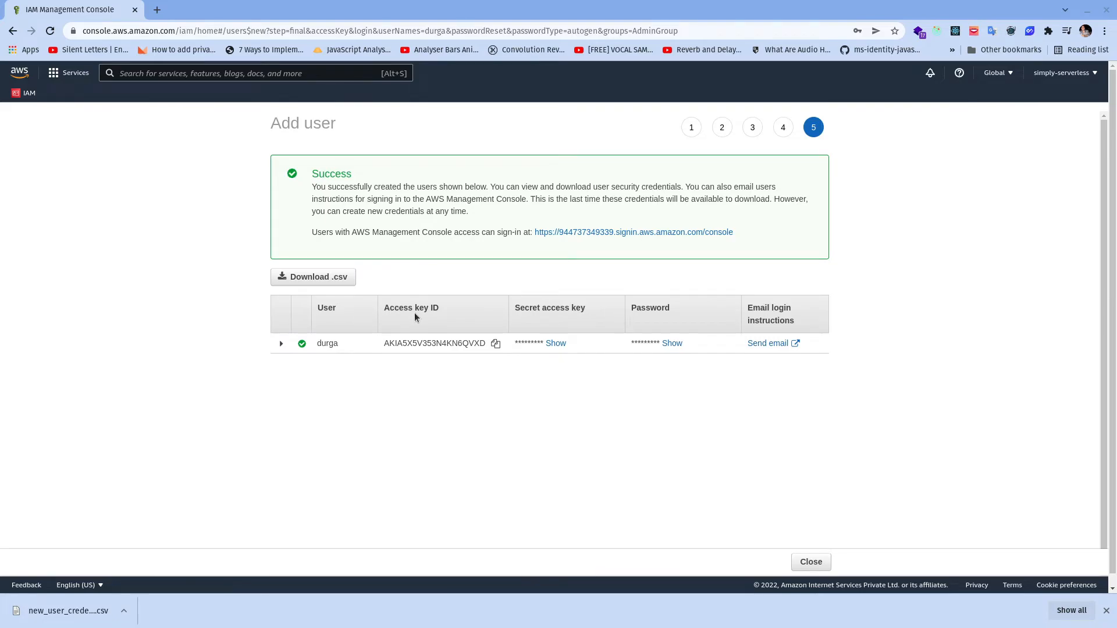
{"action": "mouse_move", "coordinate": [649, 329]}
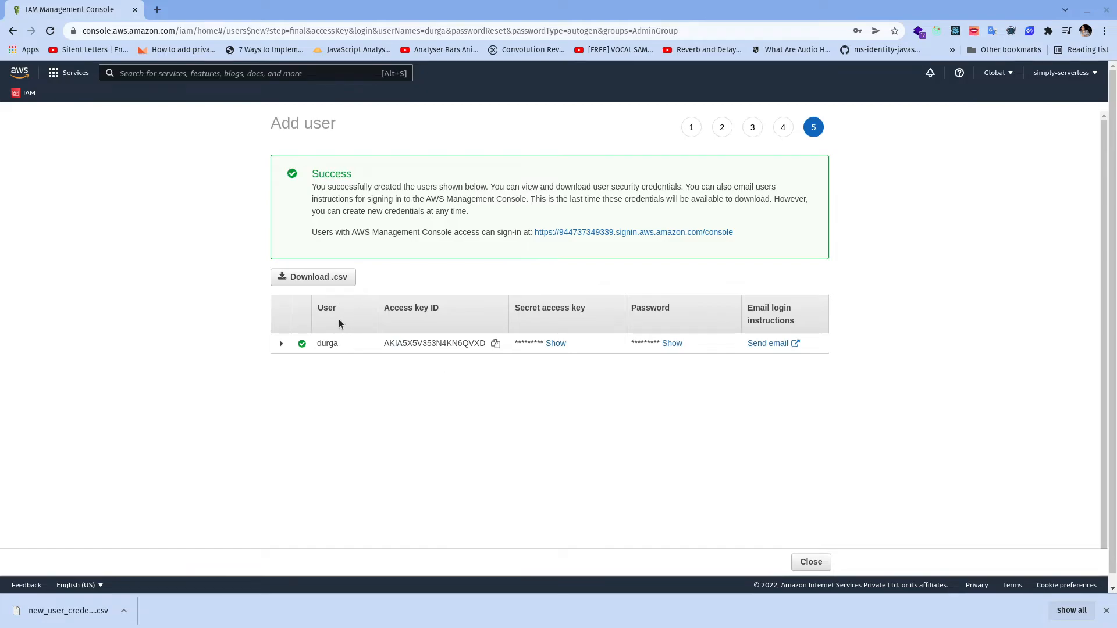
{"action": "mouse_move", "coordinate": [645, 431]}
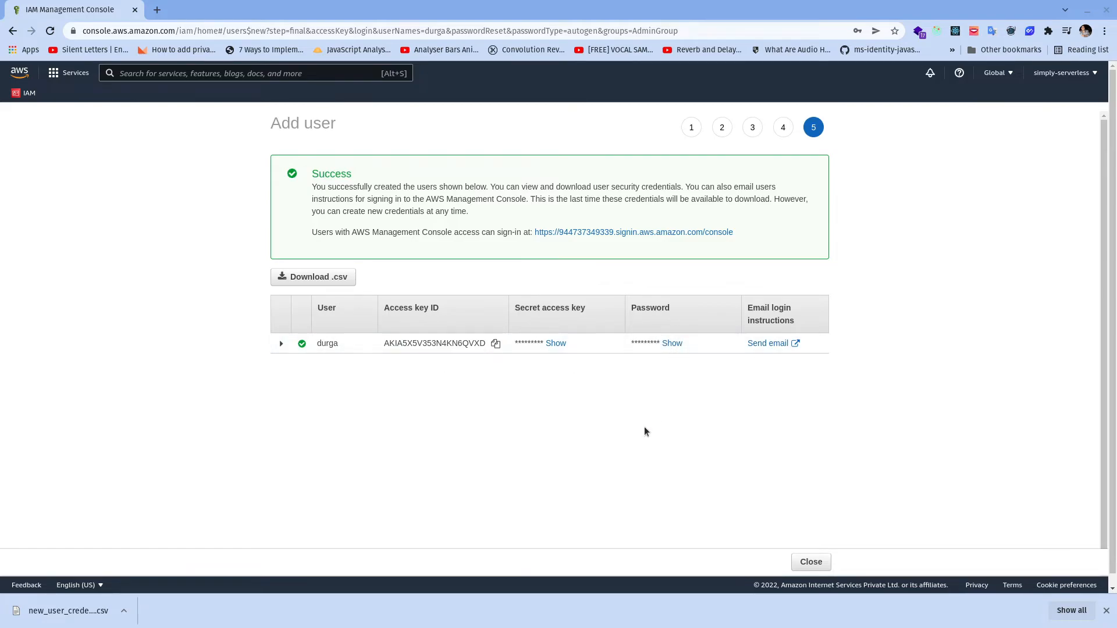
{"action": "mouse_move", "coordinate": [837, 438]}
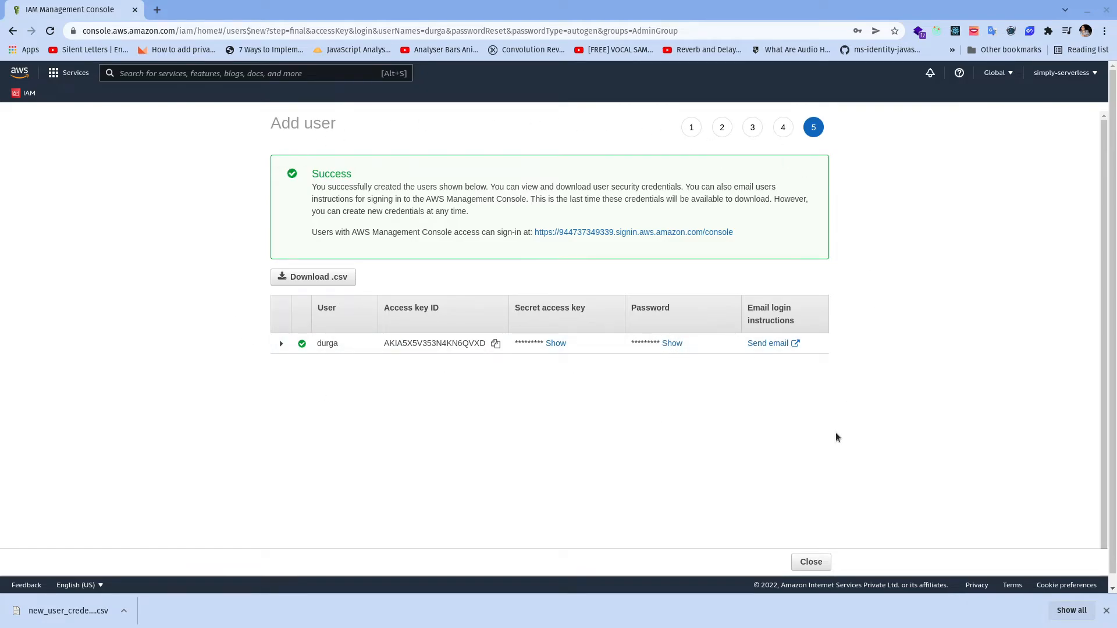
{"action": "mouse_move", "coordinate": [512, 471]}
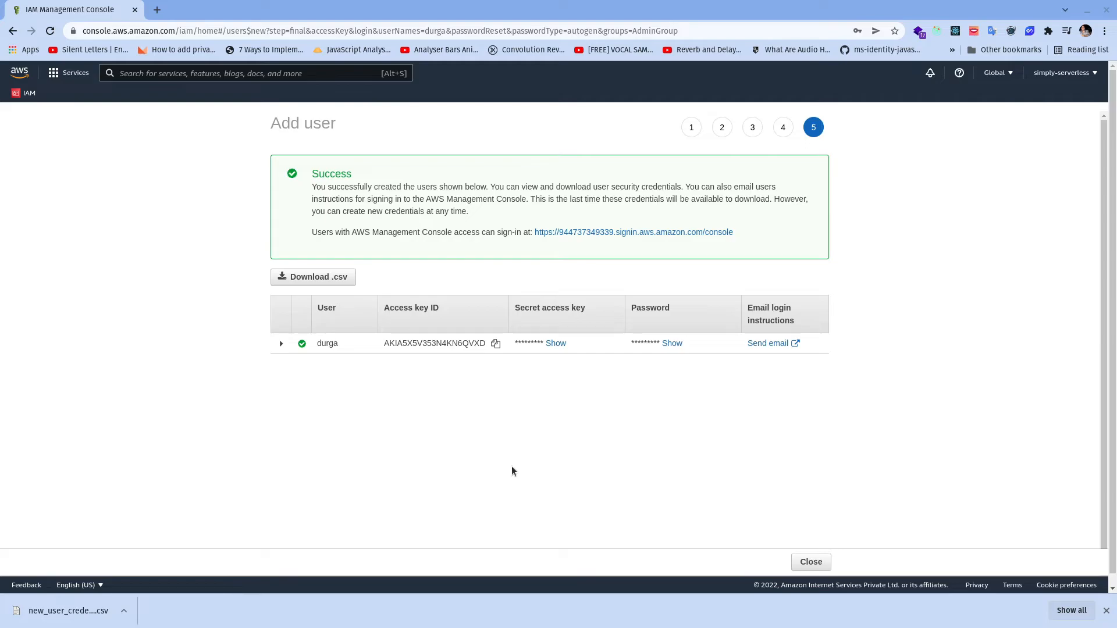
{"action": "mouse_move", "coordinate": [415, 325]}
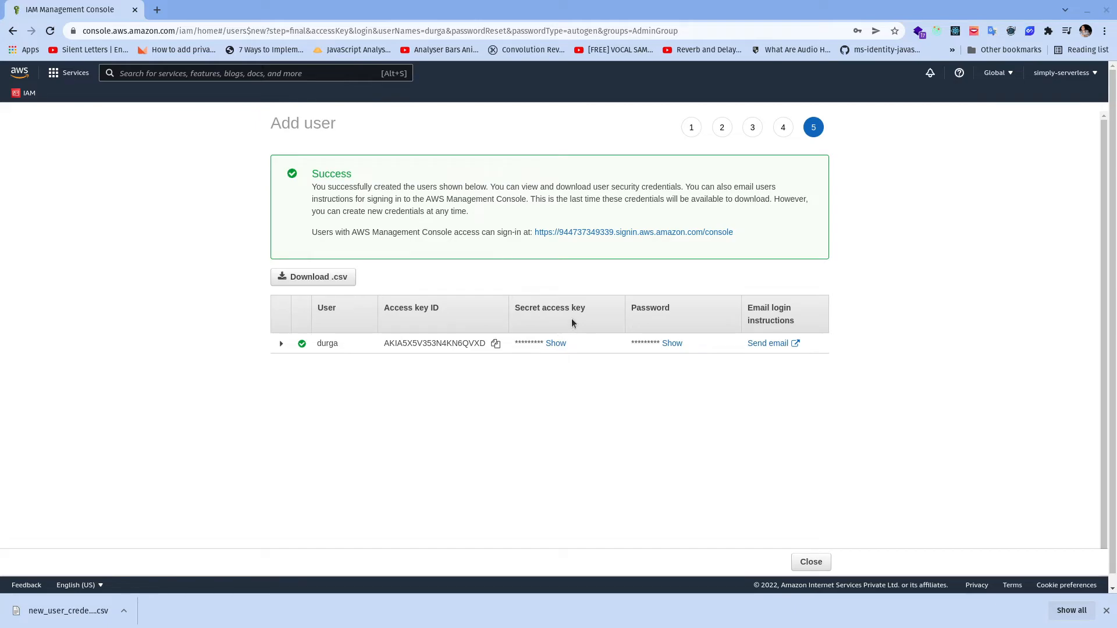
{"action": "mouse_move", "coordinate": [529, 412]}
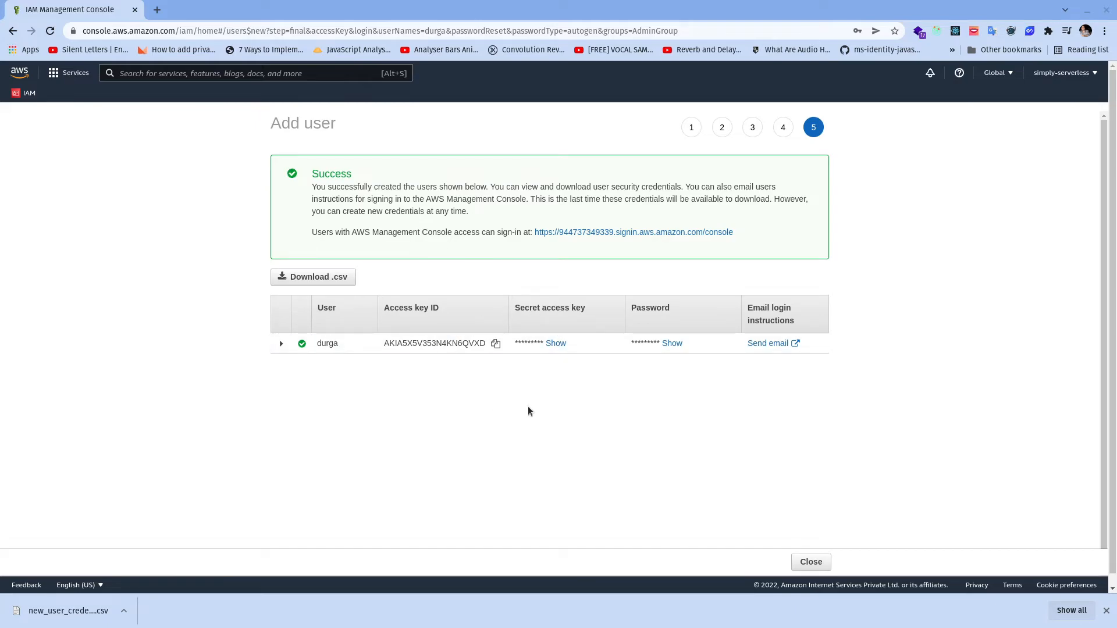
{"action": "mouse_move", "coordinate": [530, 414]}
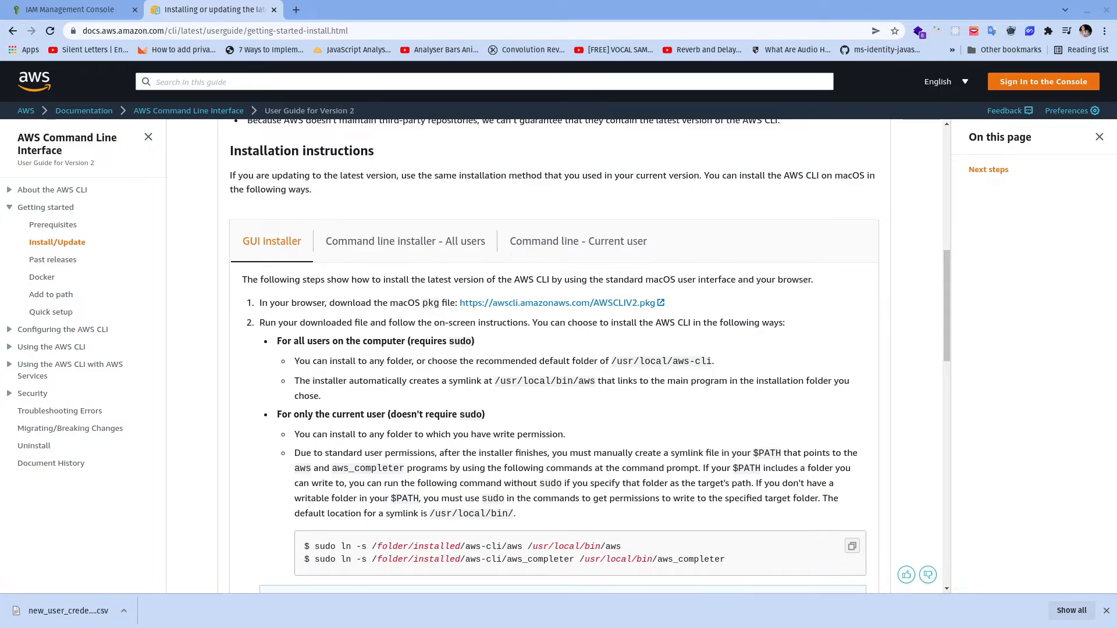
{"action": "mouse_move", "coordinate": [381, 47]}
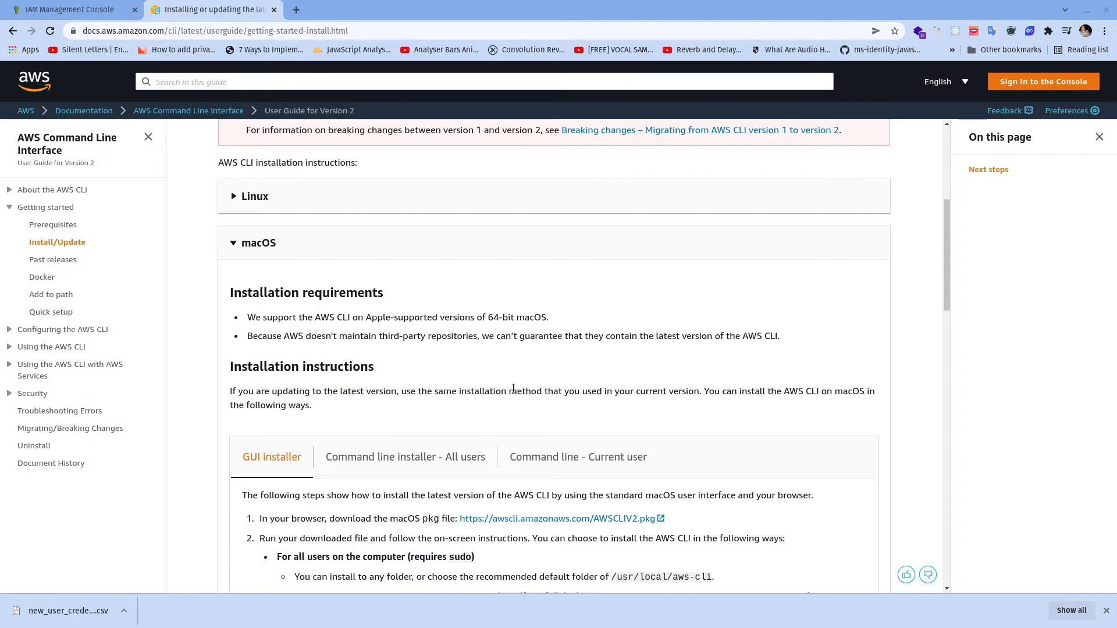
Scroll through the AWS CLI install guide's macOS and Linux sections.
{"action": "scroll", "scroll_direction": "down", "scroll_amount": 3}
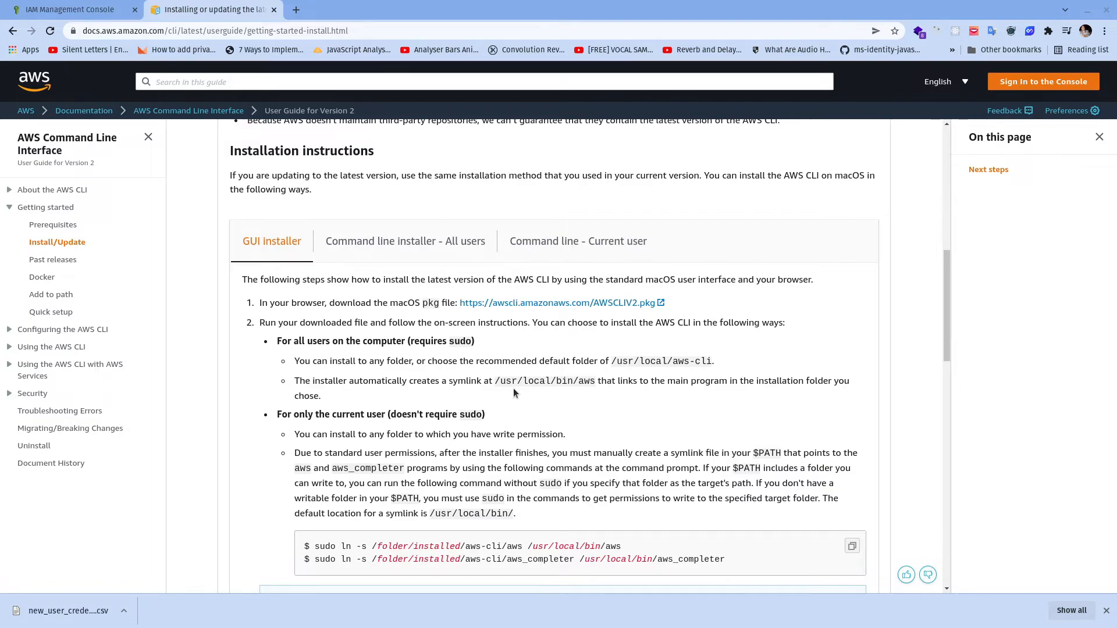
{"action": "scroll", "scroll_direction": "down", "scroll_amount": 3}
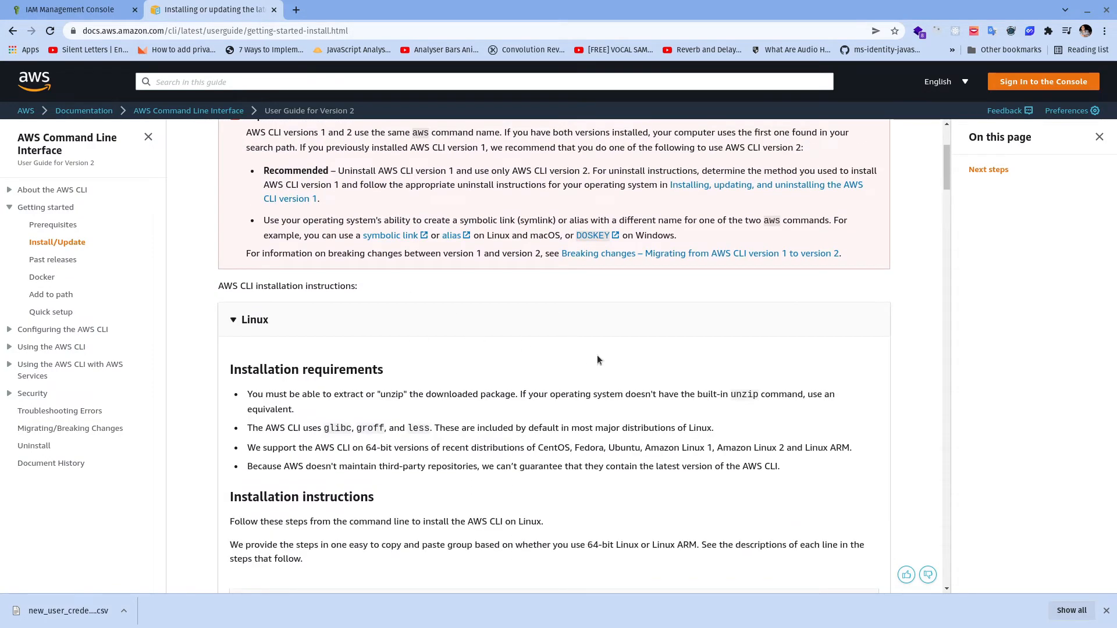
{"action": "scroll", "scroll_direction": "down", "scroll_amount": 3}
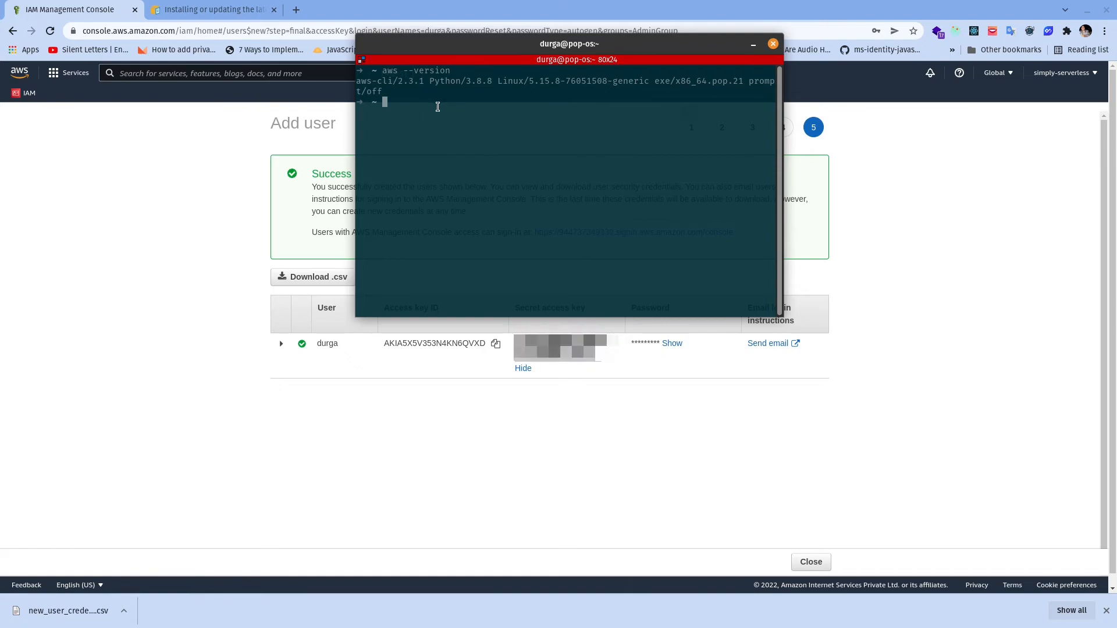
Run 'aws configure --profile simply-serverless' in the terminal.
{"action": "type", "text": "a"}
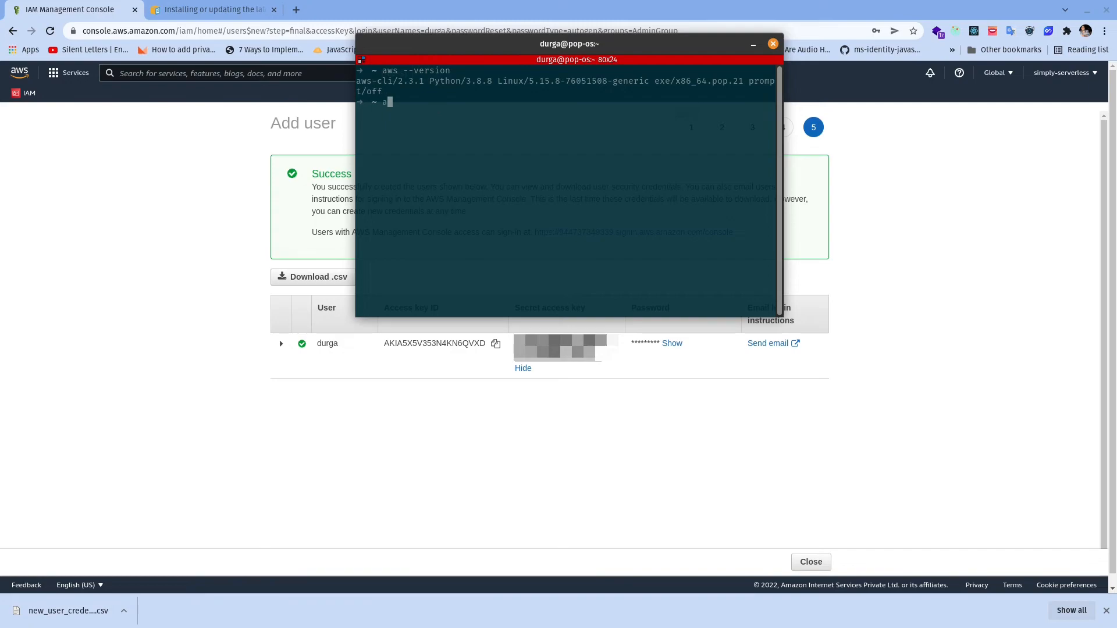
{"action": "type", "text": "ws configure"}
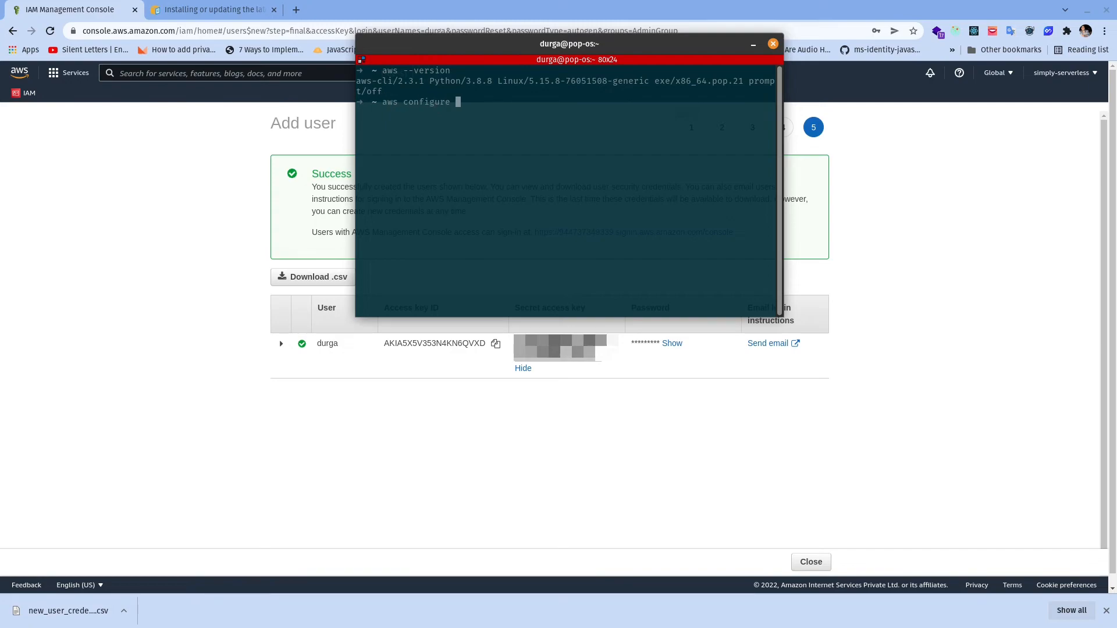
{"action": "type", "text": "--"}
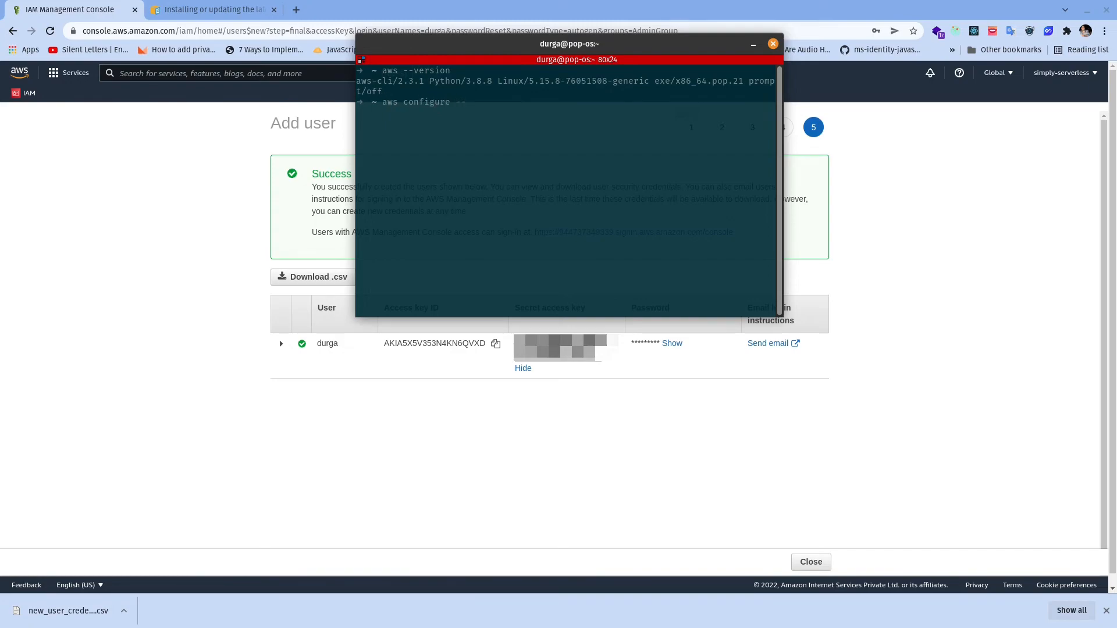
{"action": "type", "text": "profile"}
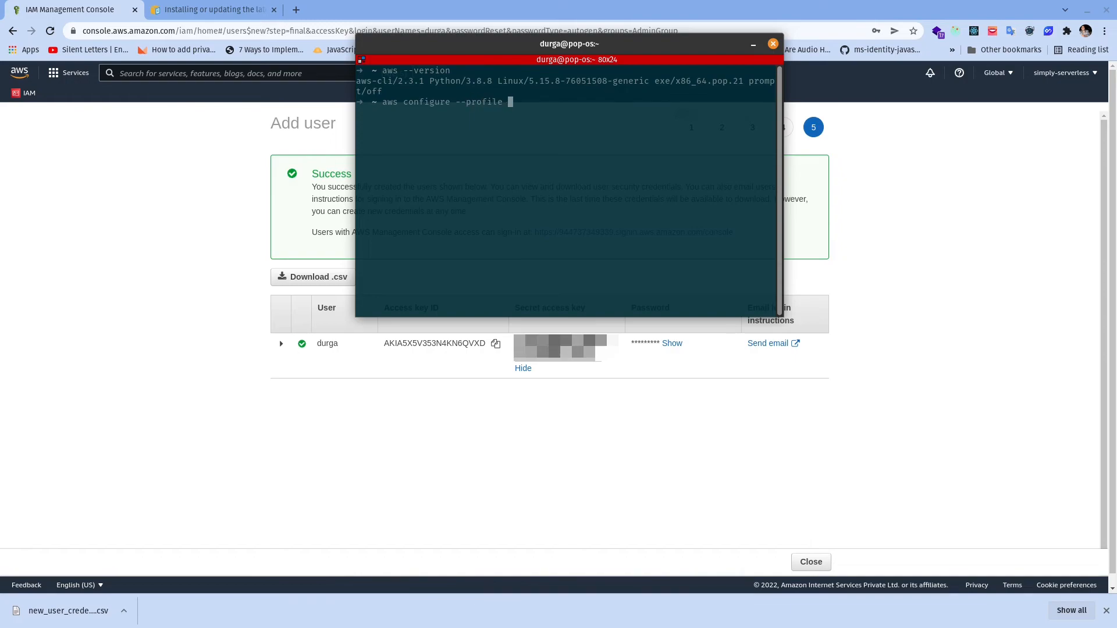
{"action": "type", "text": "simply-server"}
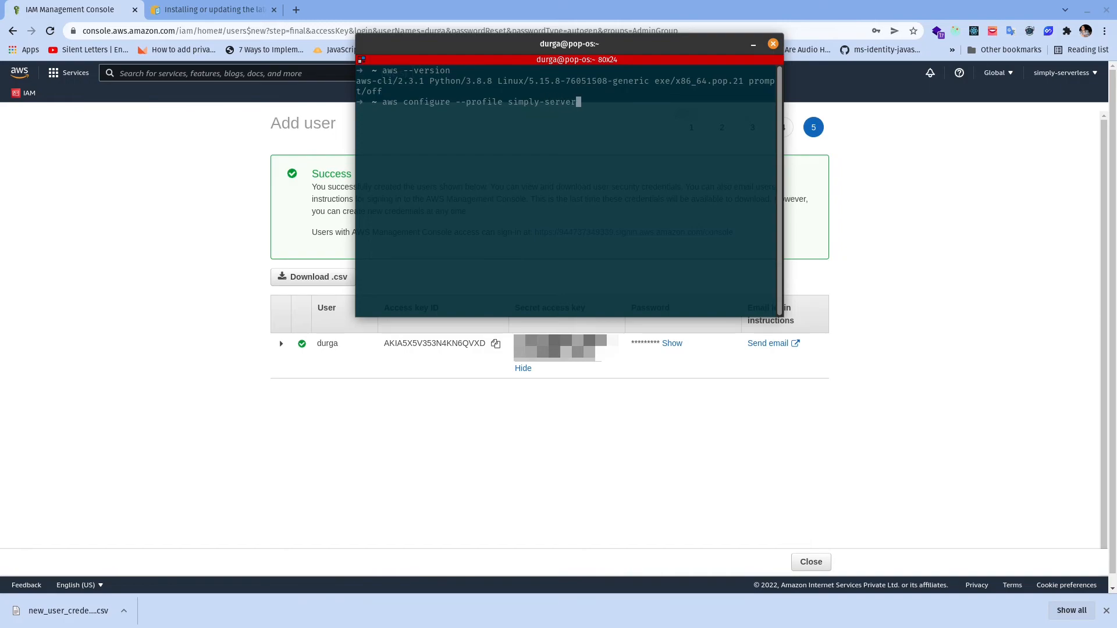
{"action": "type", "text": "less"}
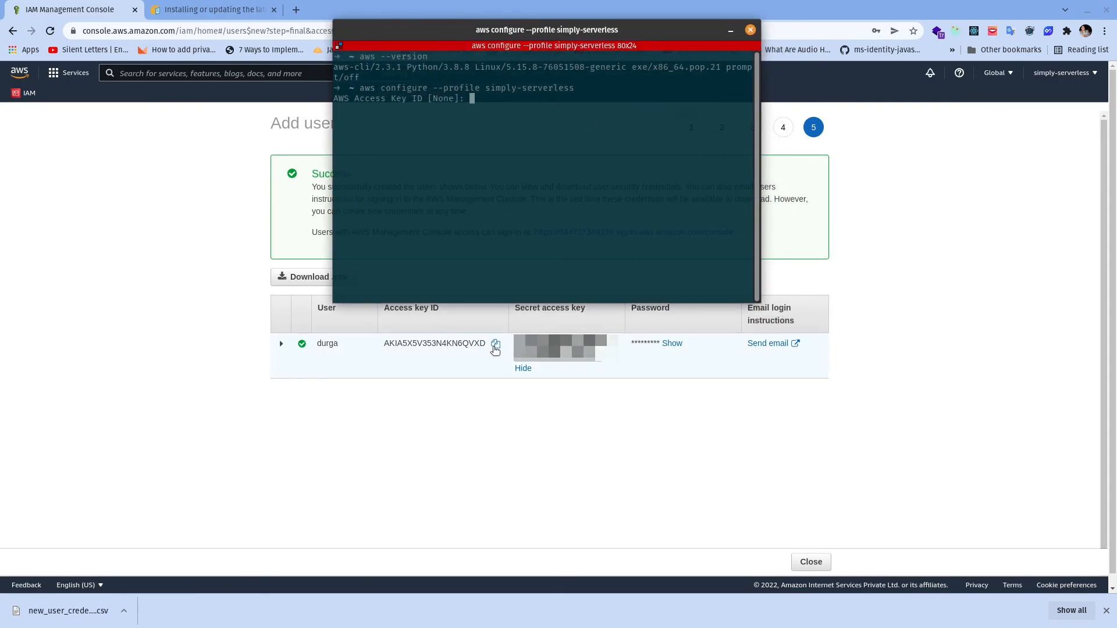
{"action": "left_click", "coordinate": [495, 343]}
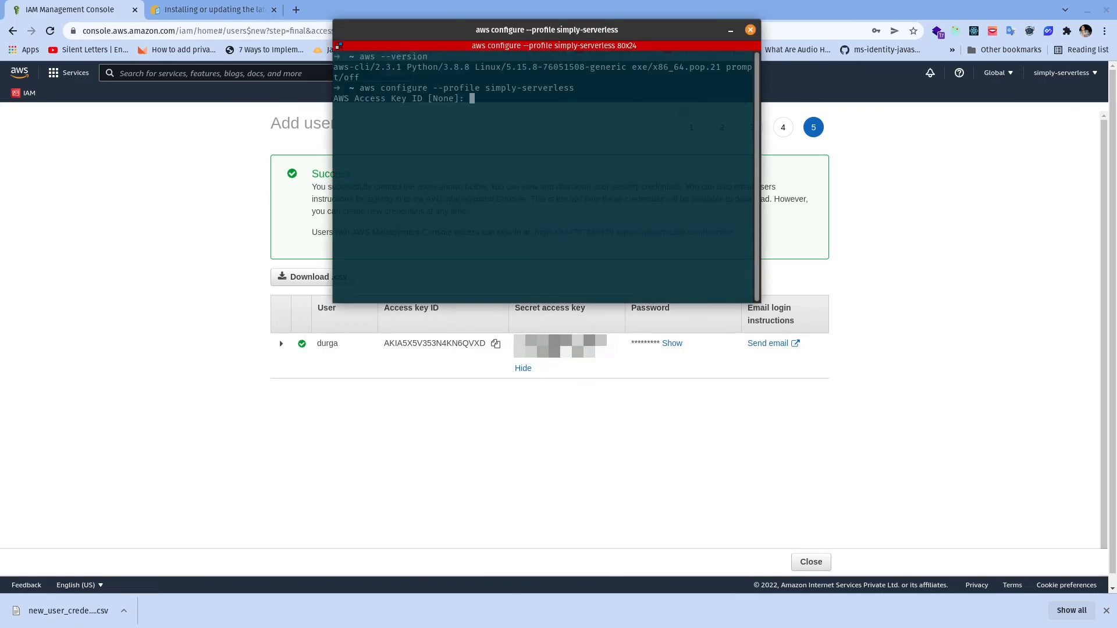
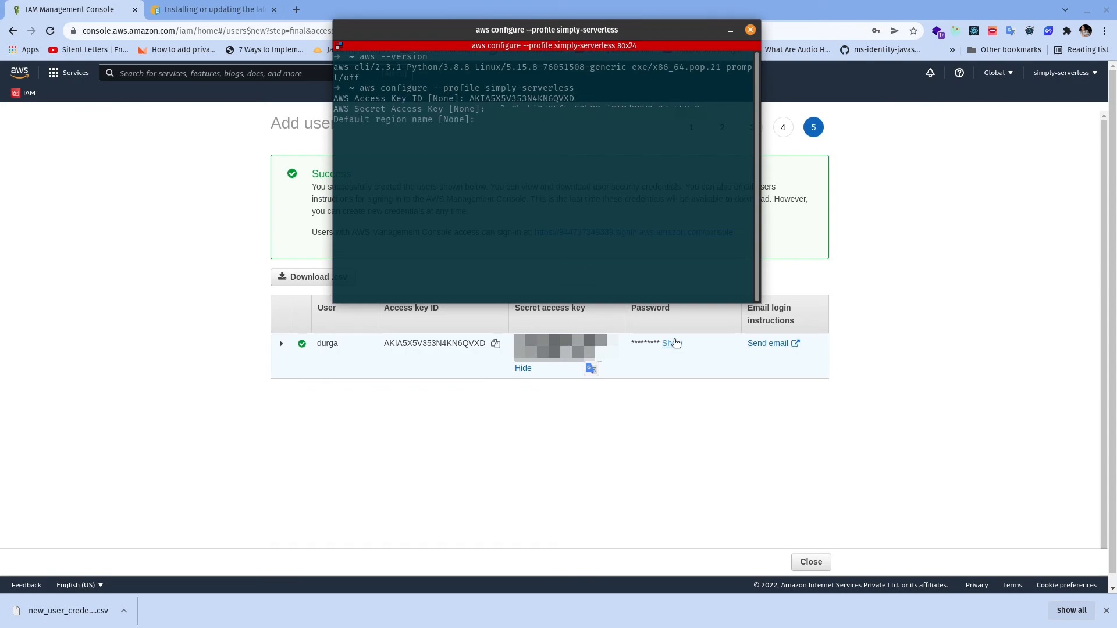
{"action": "key", "text": "enter"}
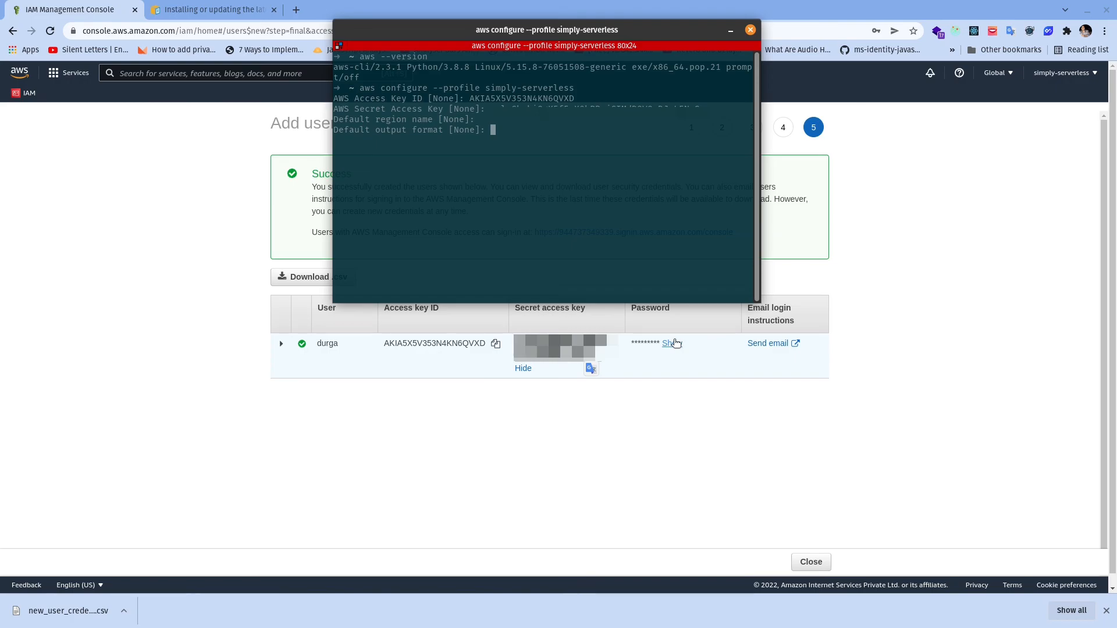